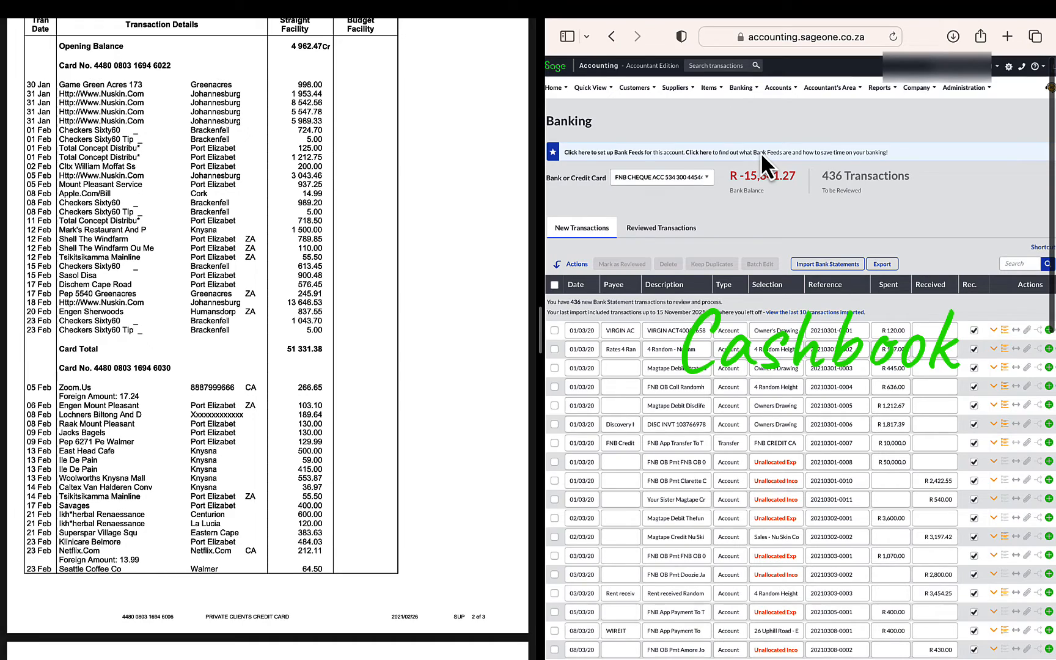
Step: Go to Reconcile Banks and Credit Cards from the Banking menu
left_click(741, 87)
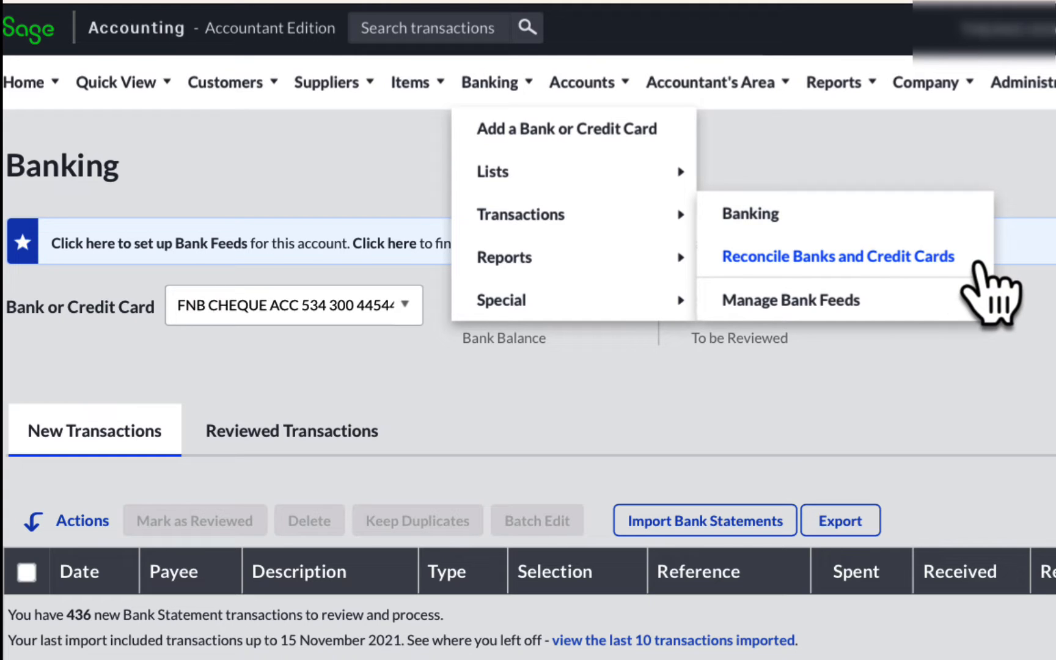
left_click(838, 256)
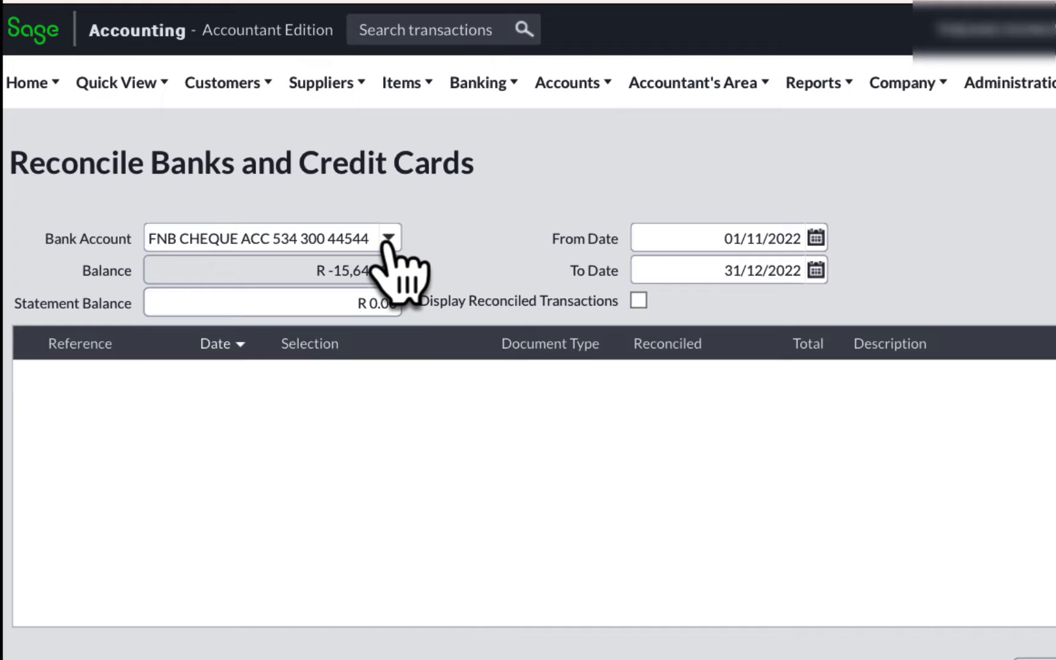
Step: Load FNB CREDIT CARD transactions from 30/01/2021 to 28/02/2021, confirming each reload prompt
left_click(387, 237)
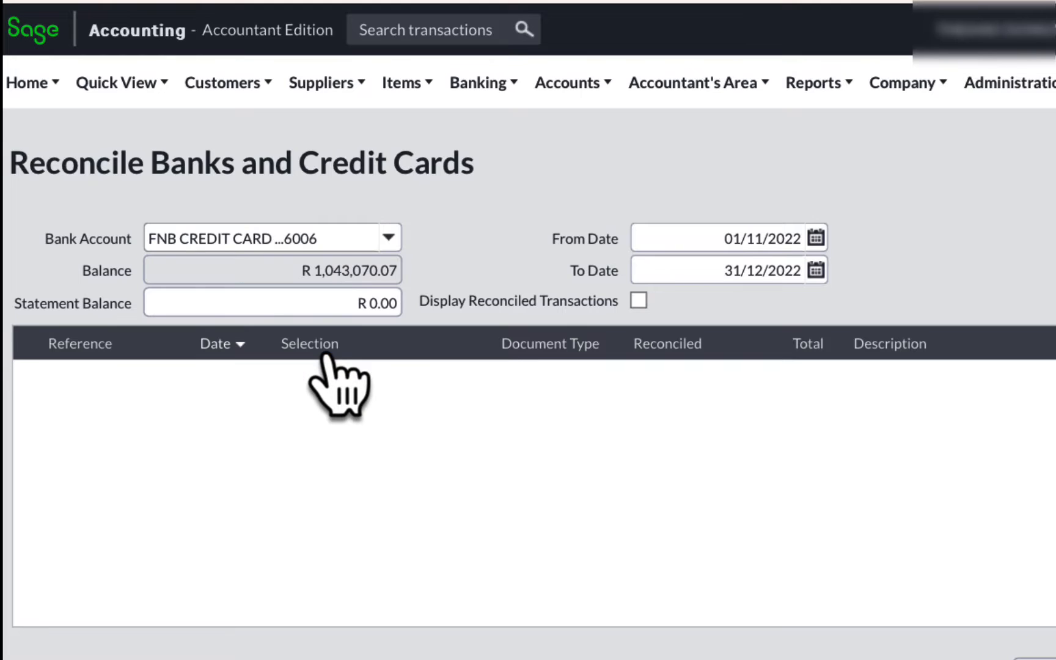
mouse_move(347, 384)
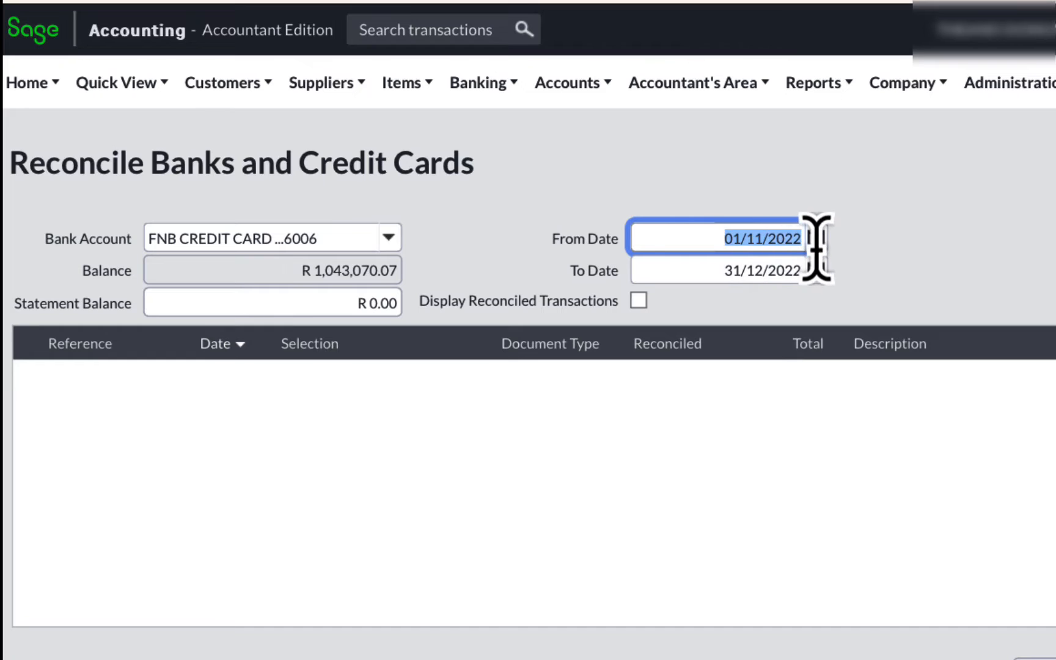
type("30/01/2021")
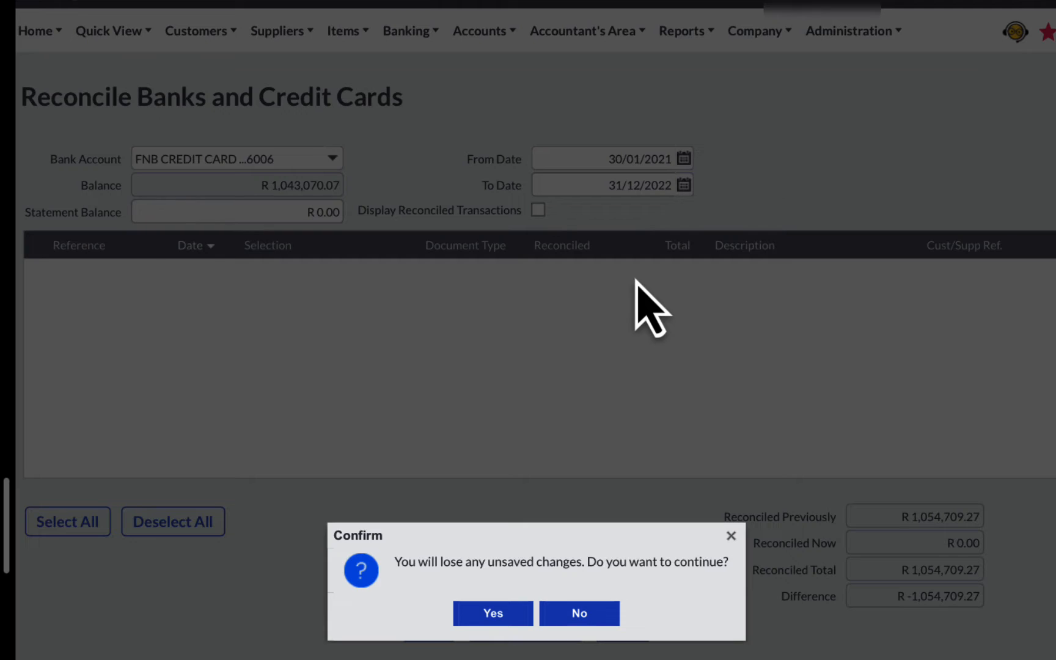
left_click(493, 613)
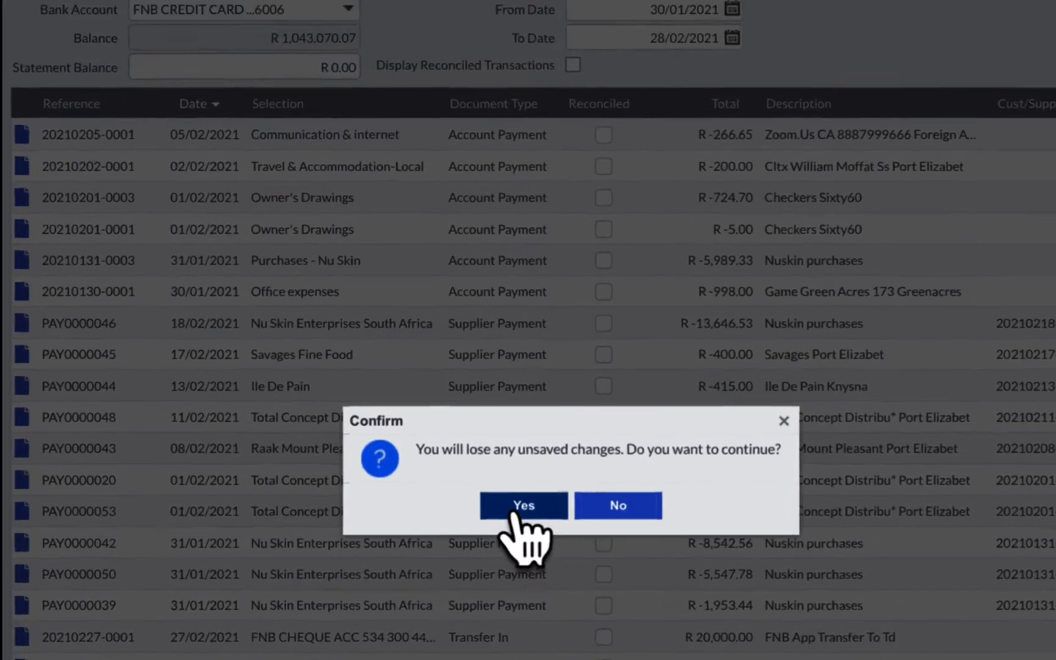
left_click(524, 505)
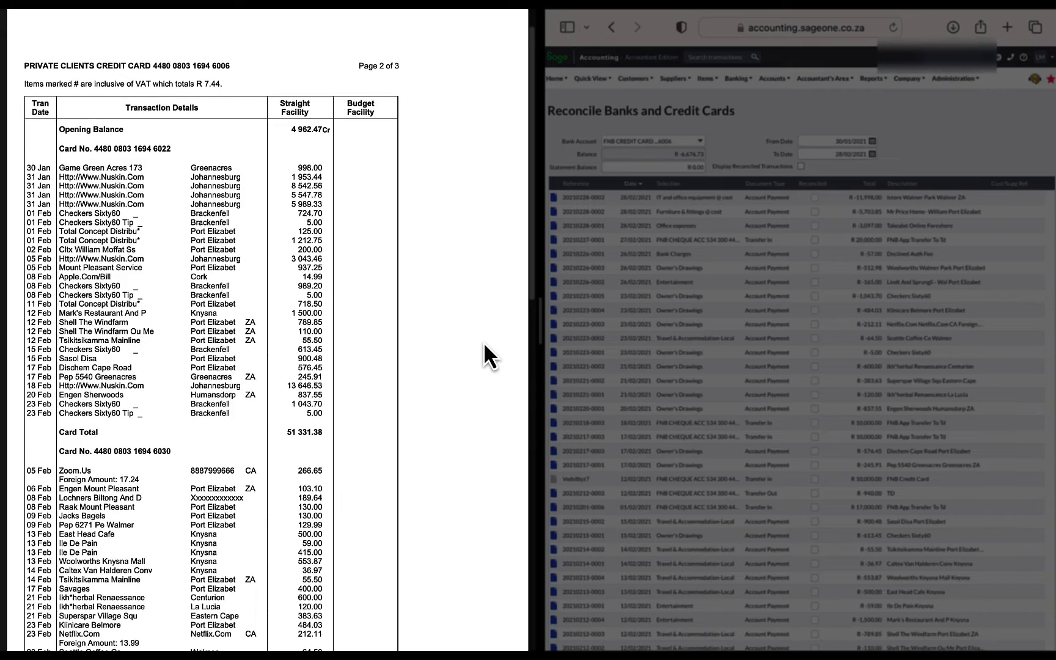
scroll("down", 3)
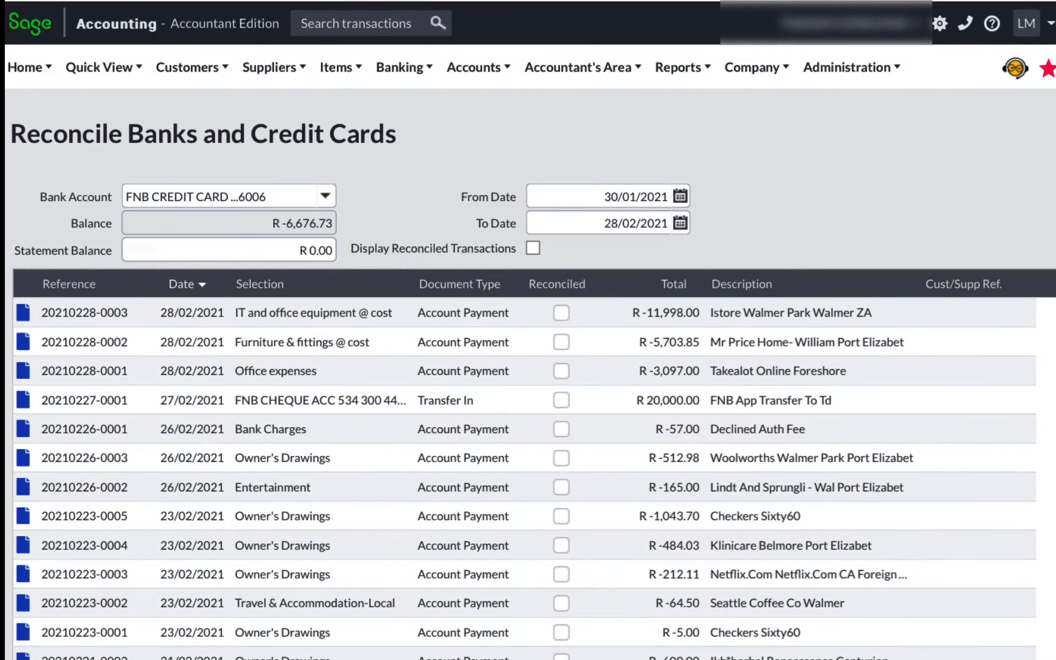
Step: Enter statement balance -4259.90 and sort the transactions by date, oldest first
left_click(227, 251)
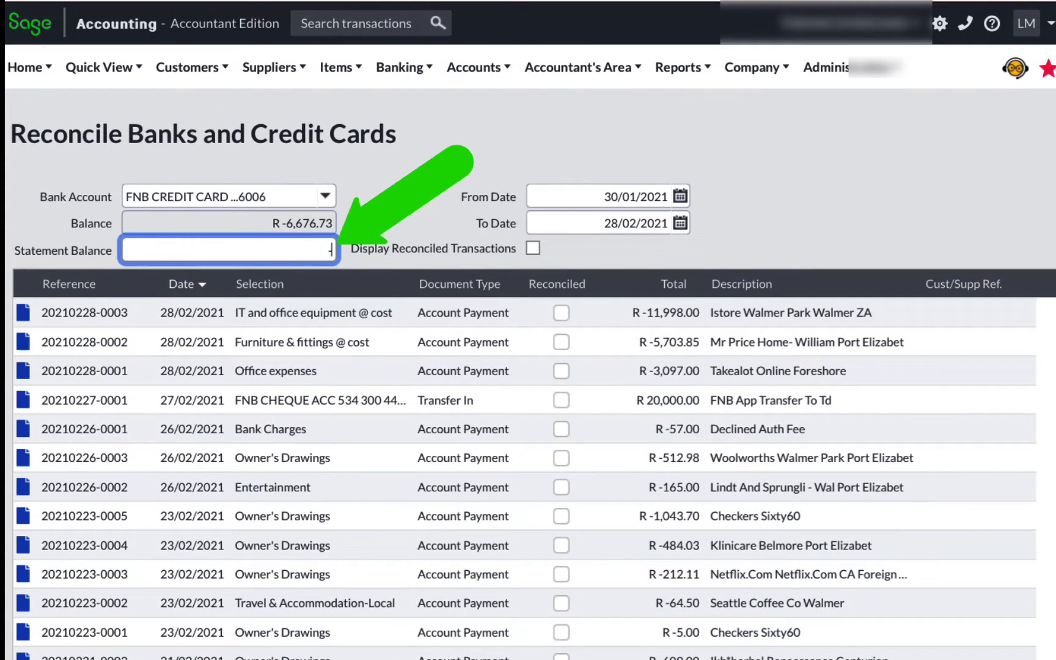
type("-4259.90")
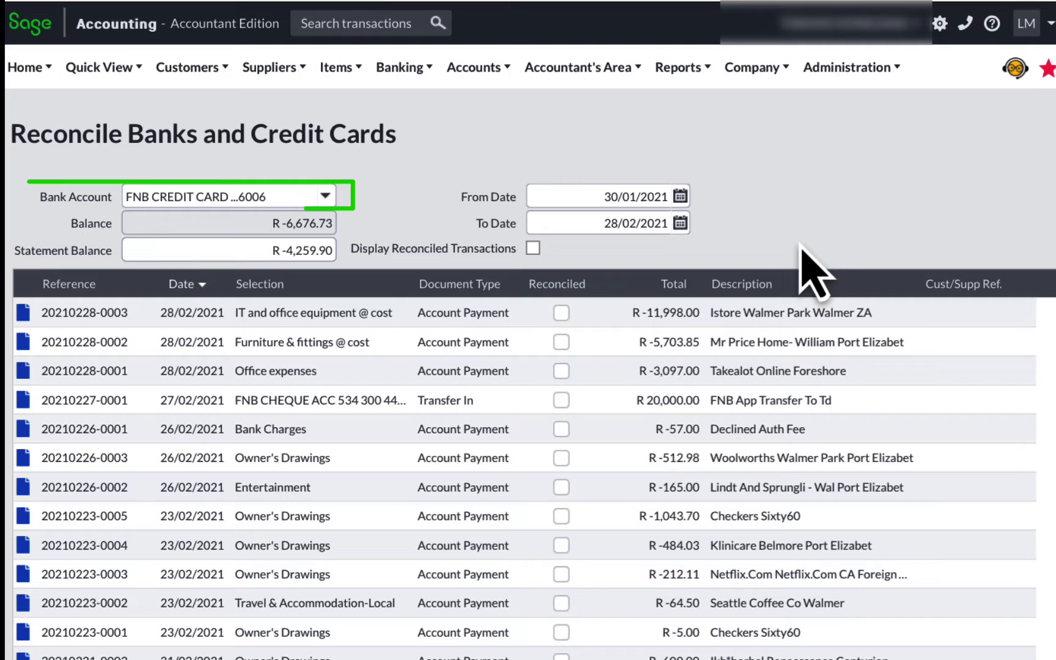
left_click(607, 196)
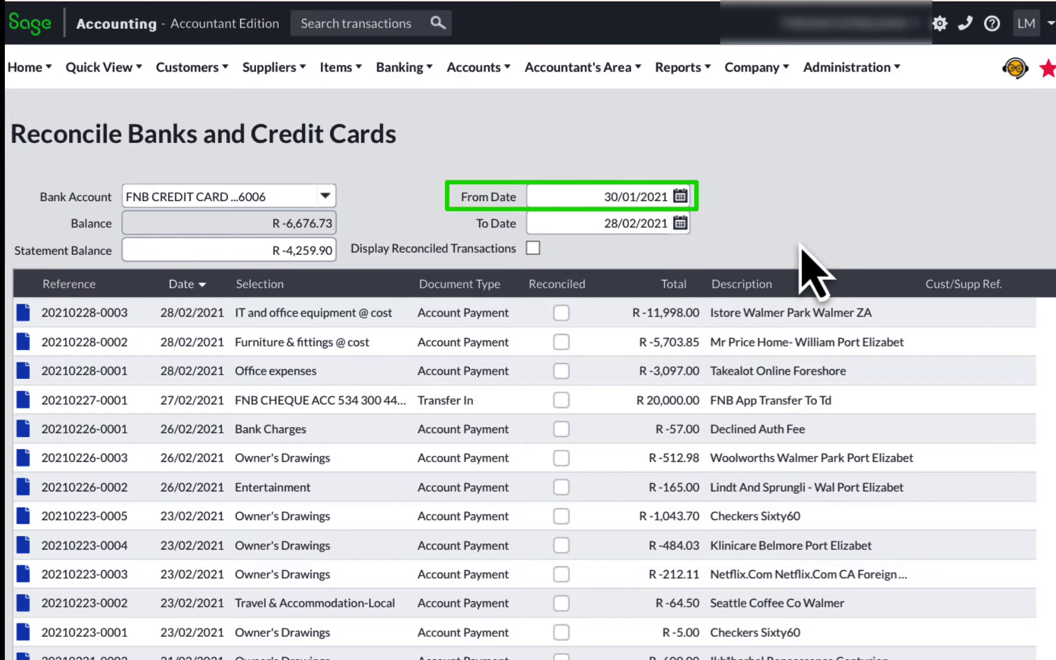
left_click(606, 224)
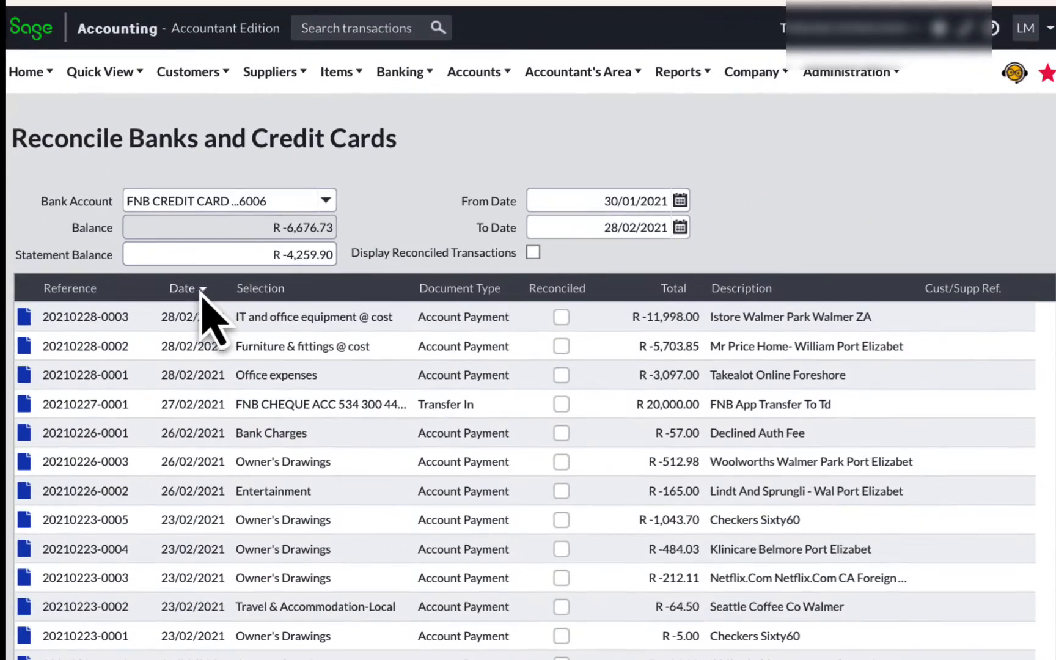
left_click(182, 288)
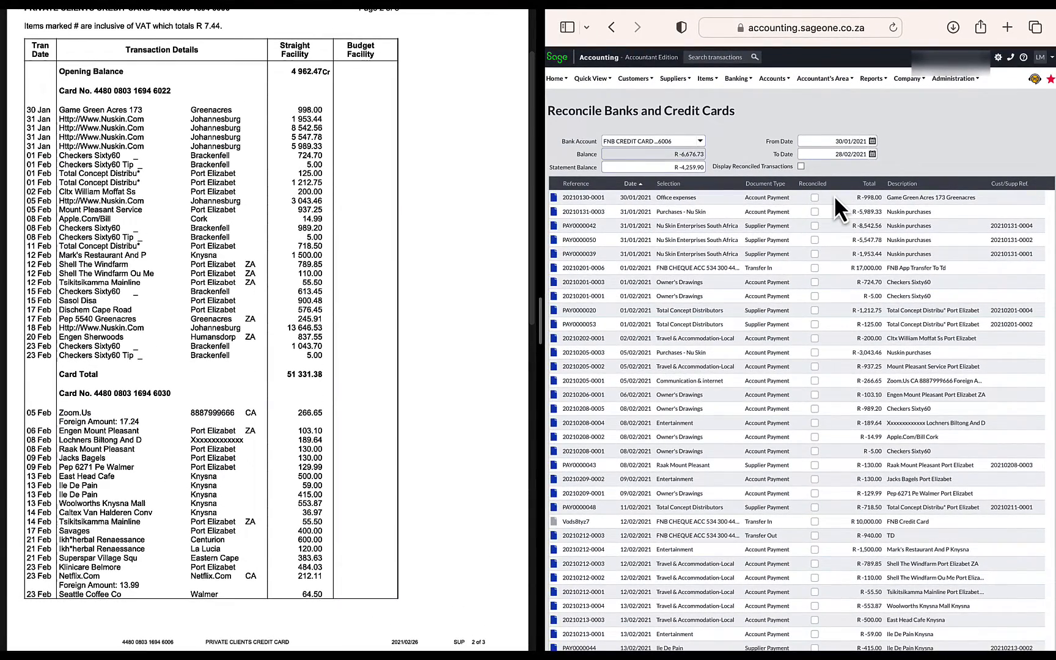
Step: Tick off the early-February payments: Game Green Acres, Nuskin R -1,953.44, Total Concept Distributors, Shell The Windfarm
left_click(320, 116)
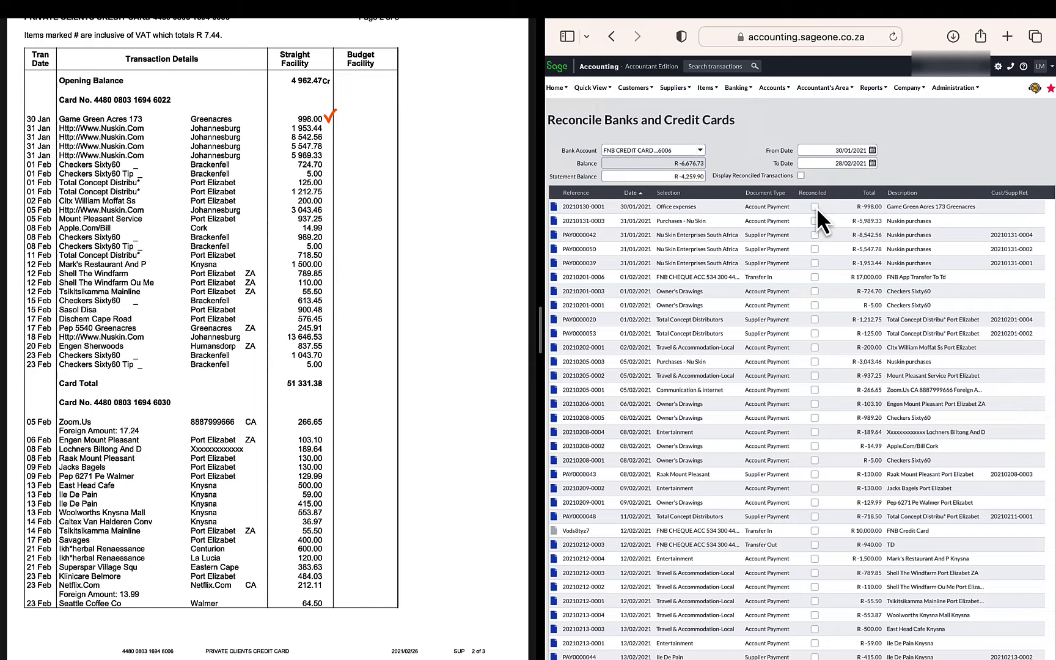
left_click(815, 207)
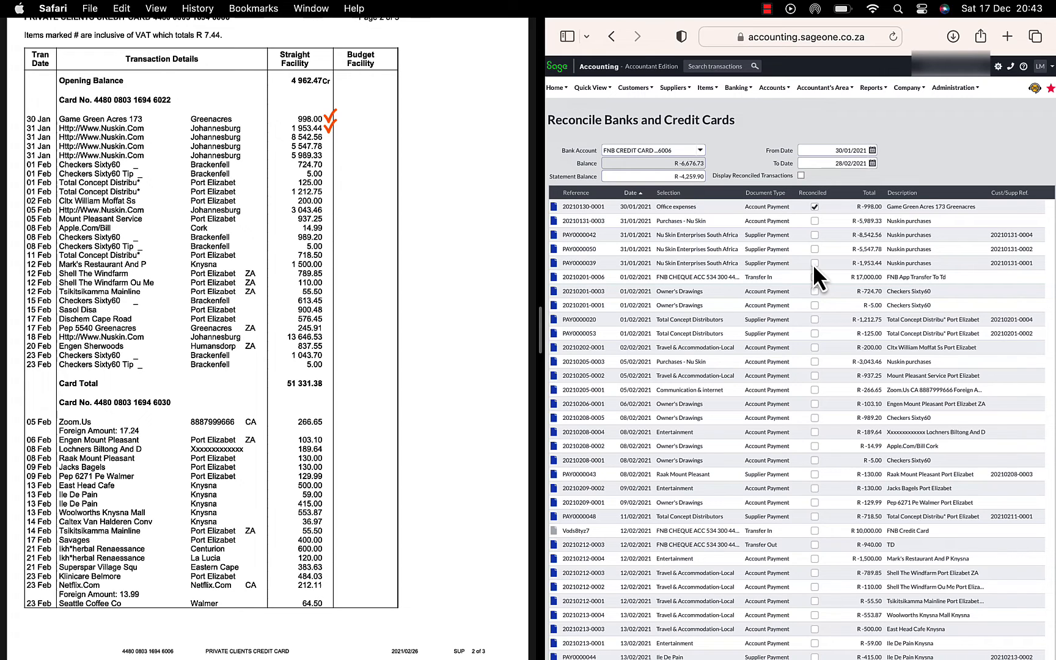
left_click(814, 263)
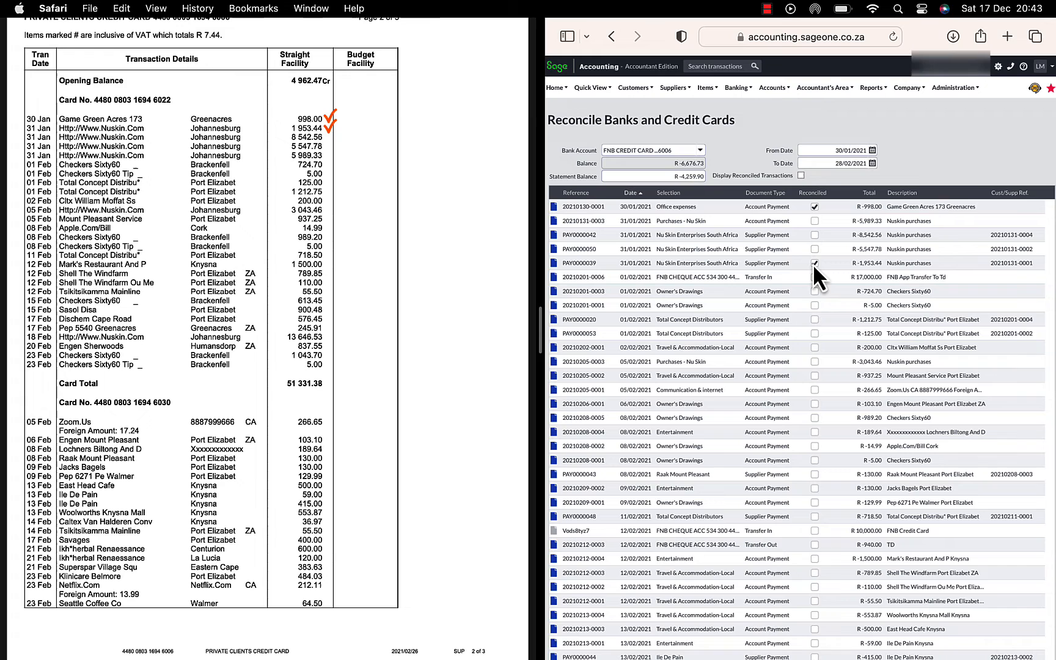
left_click(815, 235)
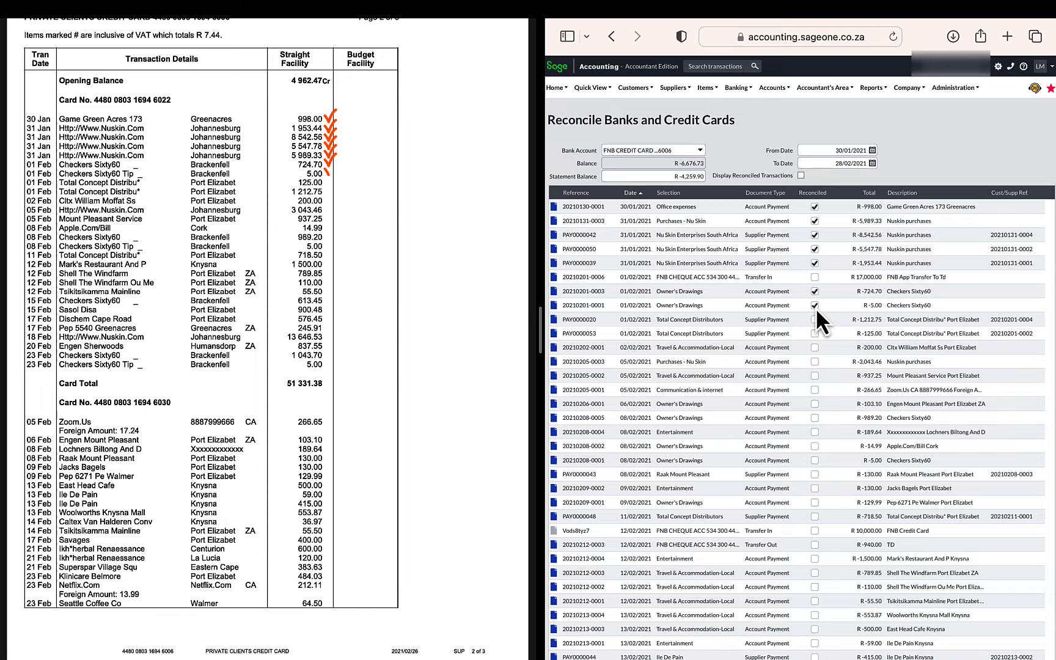
left_click(815, 319)
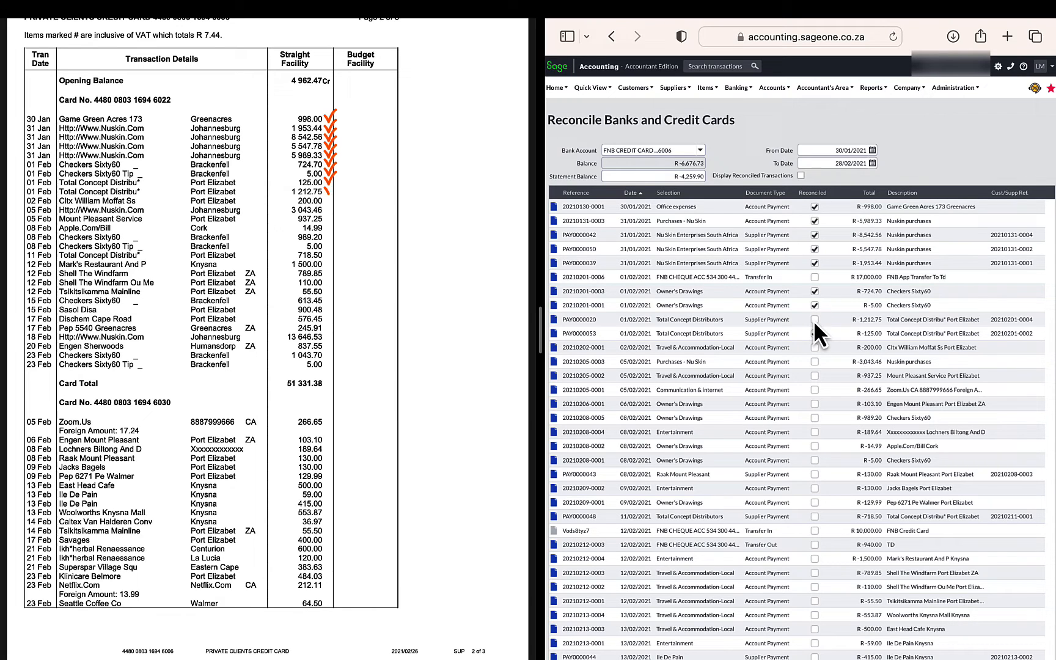
left_click(814, 319)
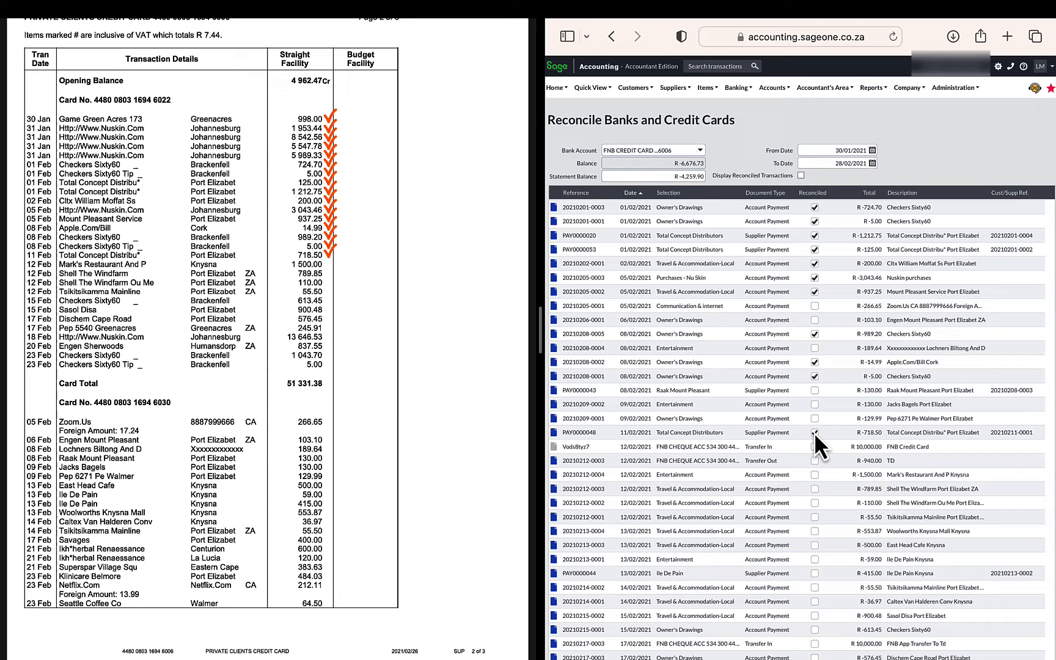
left_click(814, 488)
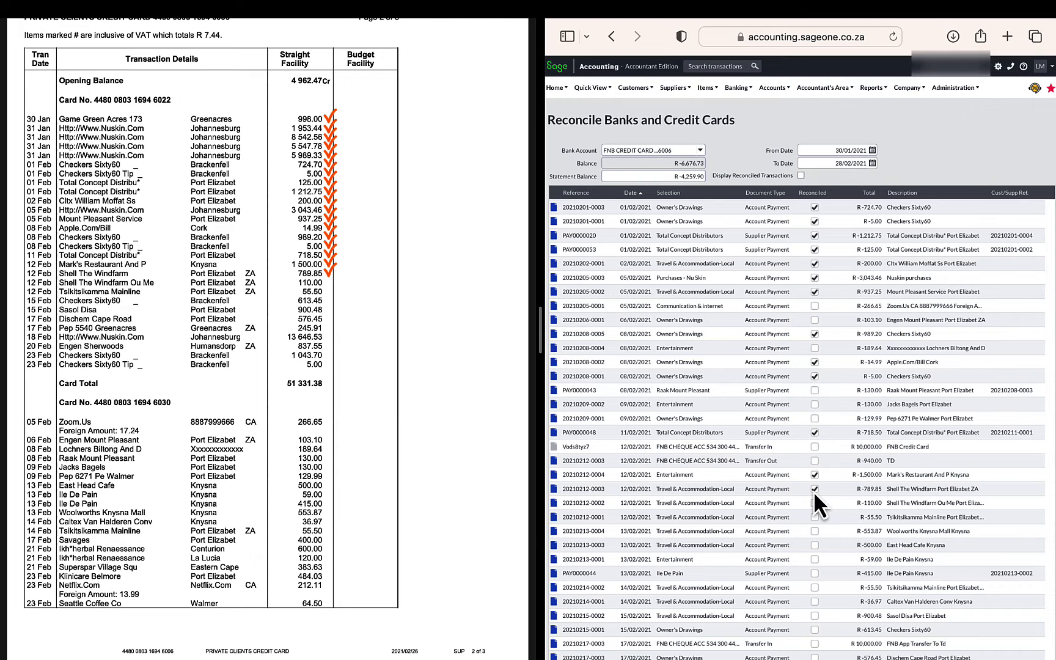
Step: Tick off the mid-February payments including Dischem Cape Road and Ile De Pain until Difference shows R 0.00
scroll("down", 3)
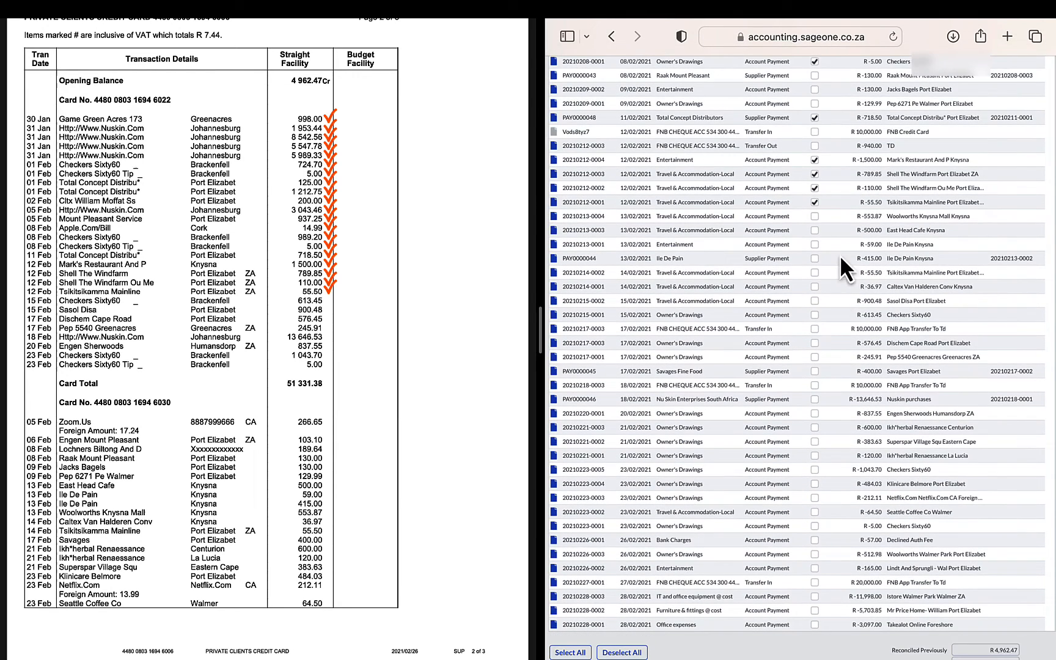
left_click(815, 301)
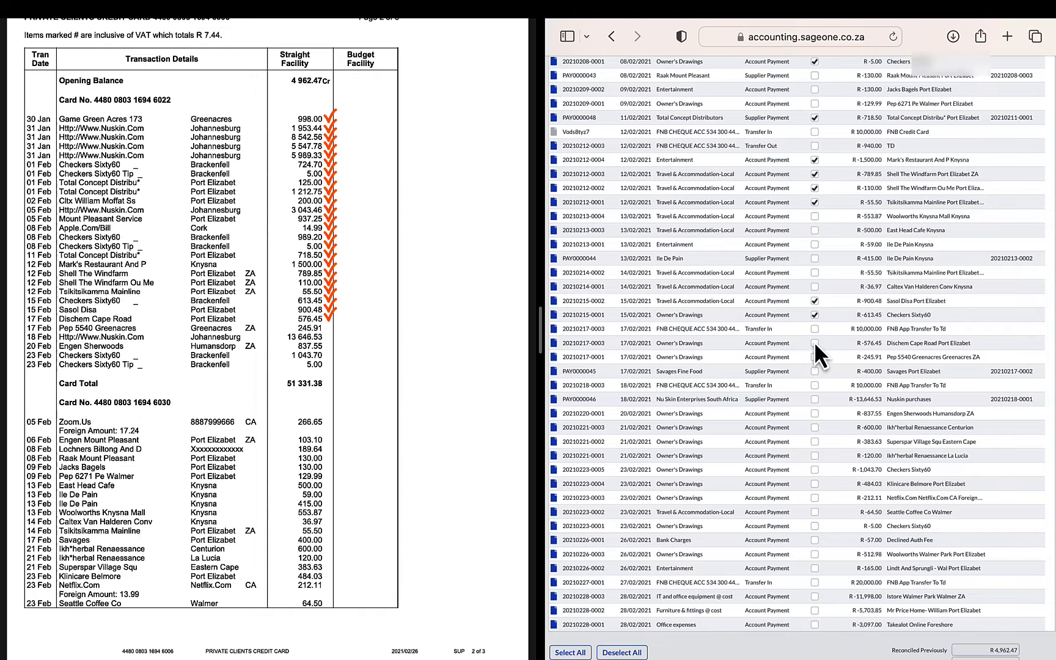
left_click(814, 399)
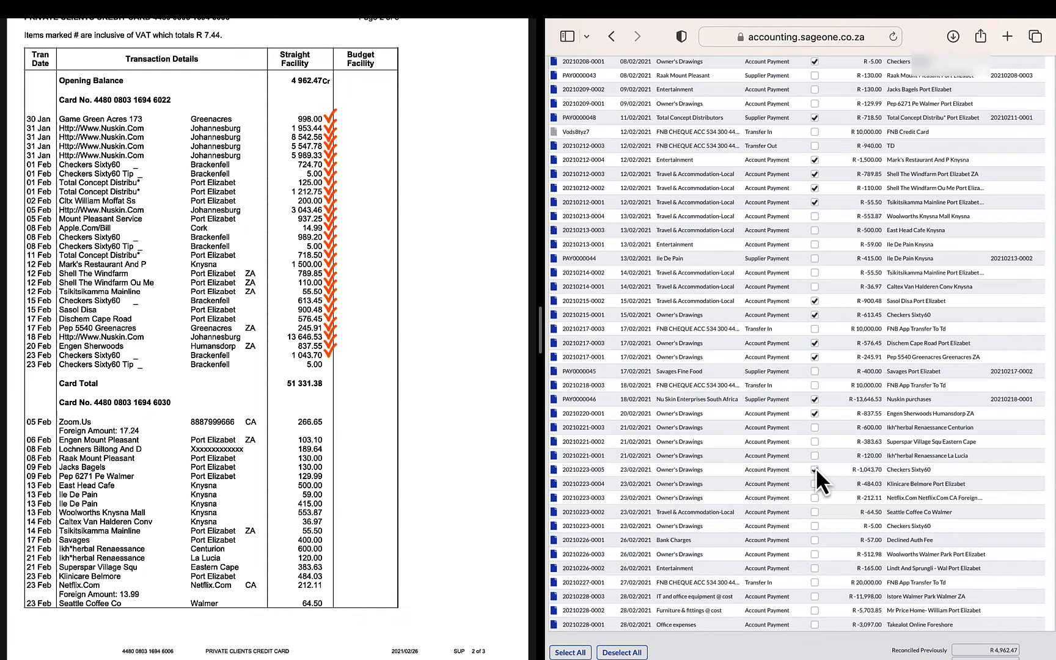
scroll("up", 3)
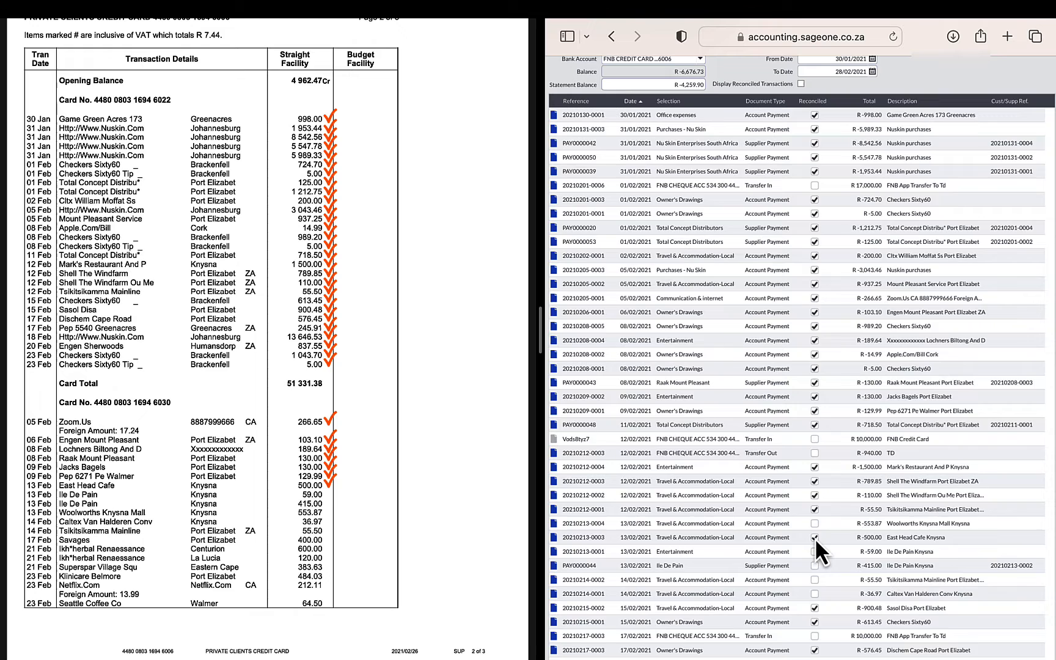
scroll("down", 3)
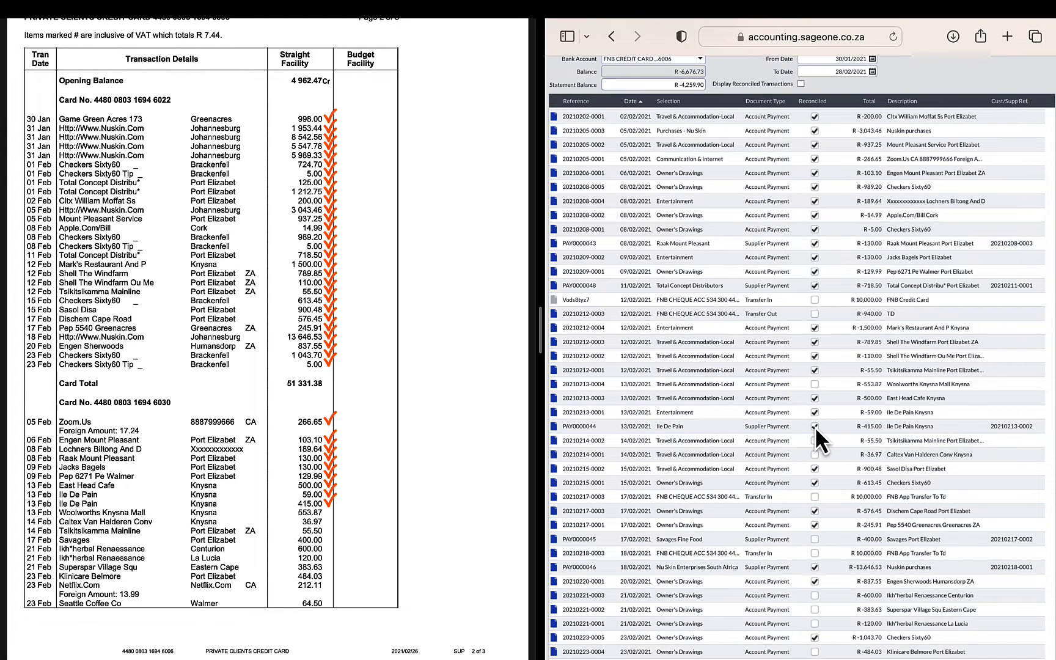
left_click(816, 454)
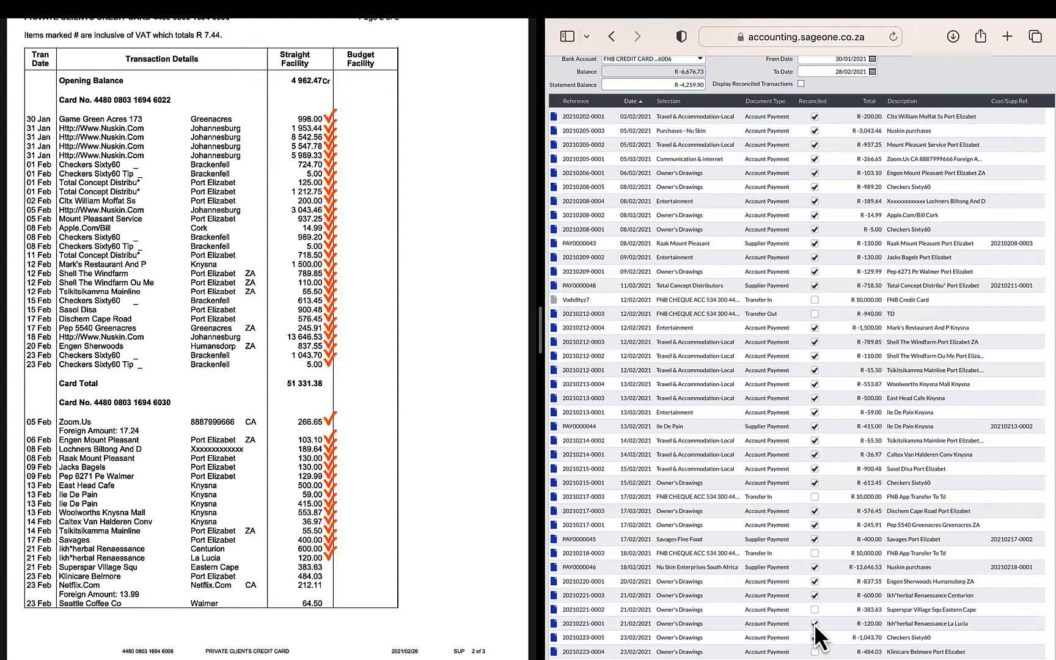
scroll("down", 3)
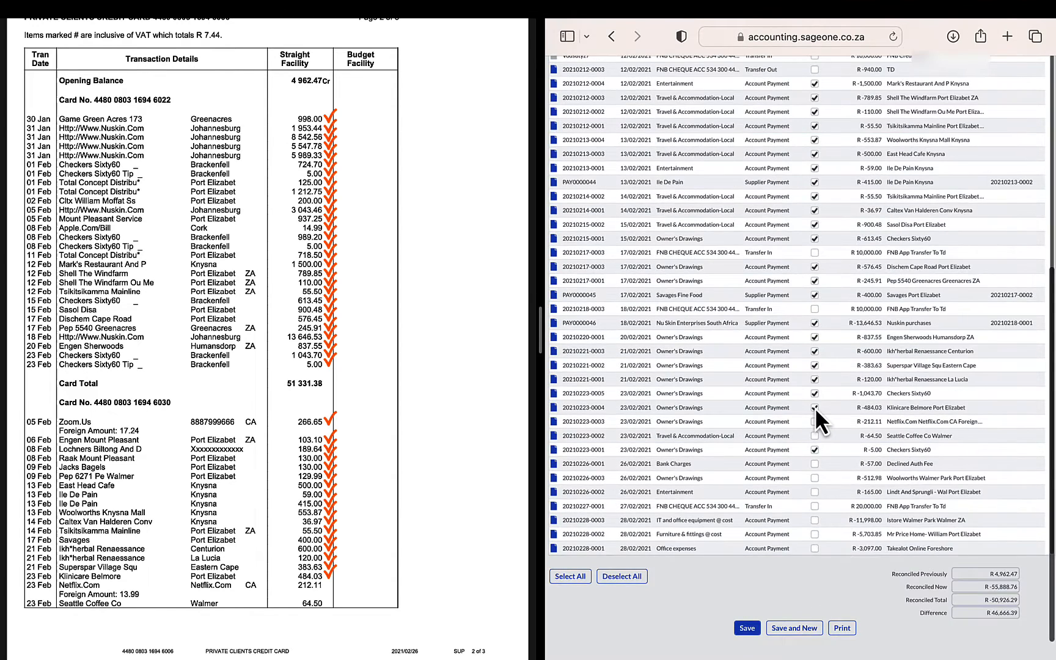
left_click(815, 408)
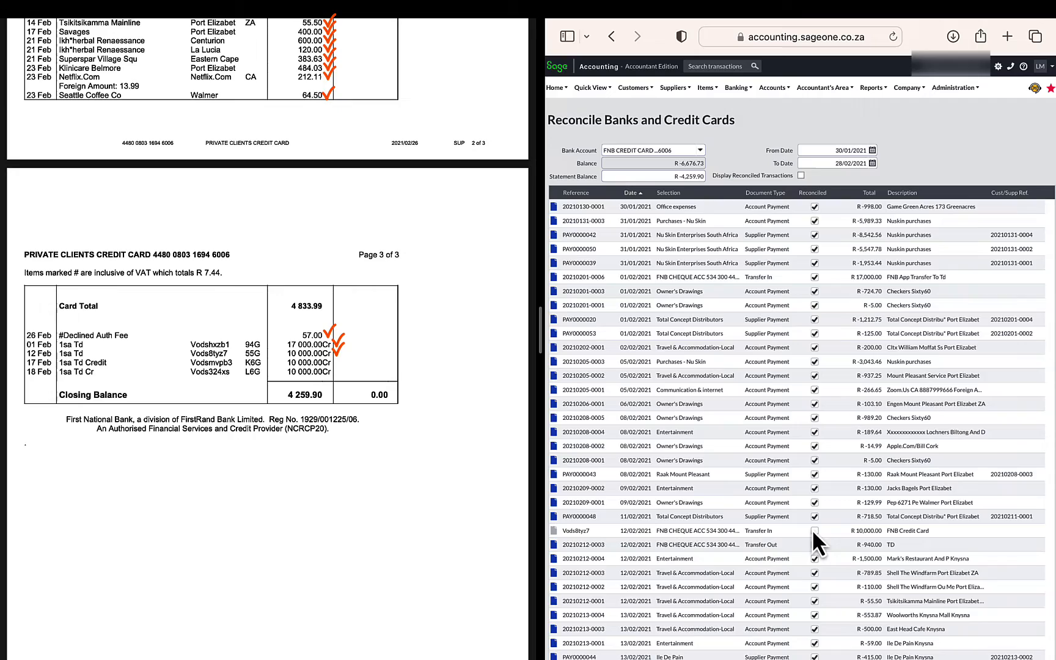
scroll("down", 3)
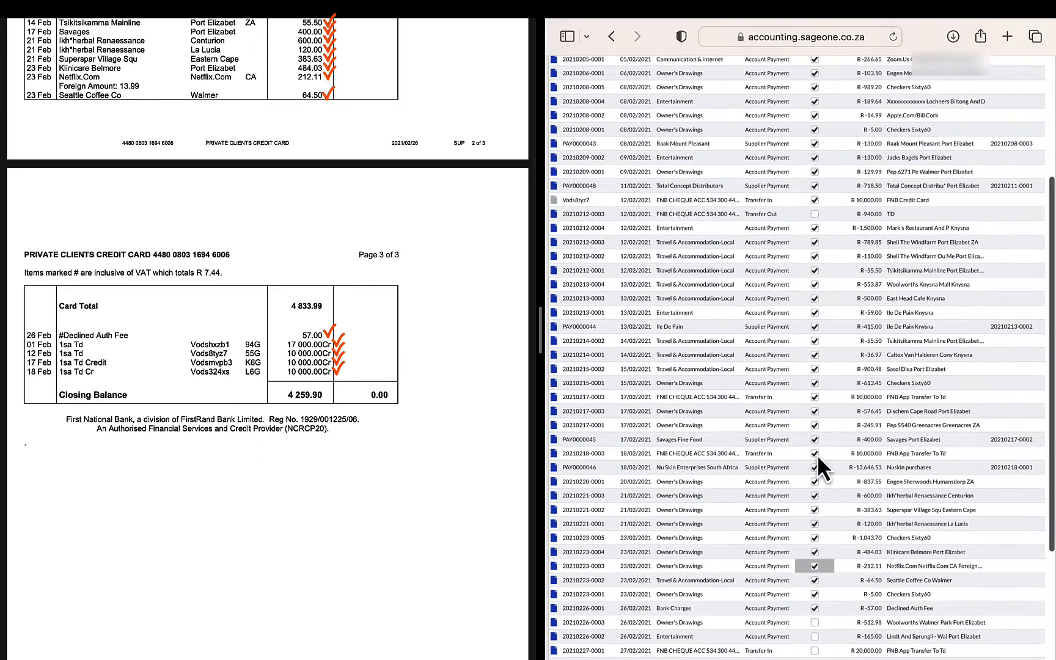
scroll("down", 3)
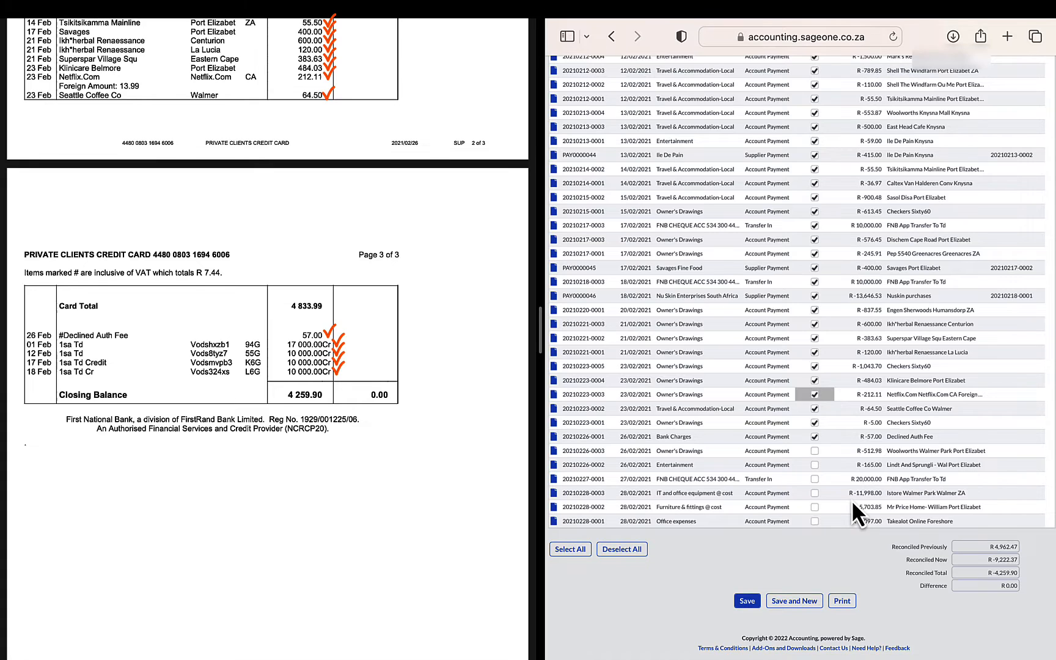
Step: Print the Bank Reconciliation Report for the FNB credit card as at 28/02/2021
left_click(842, 601)
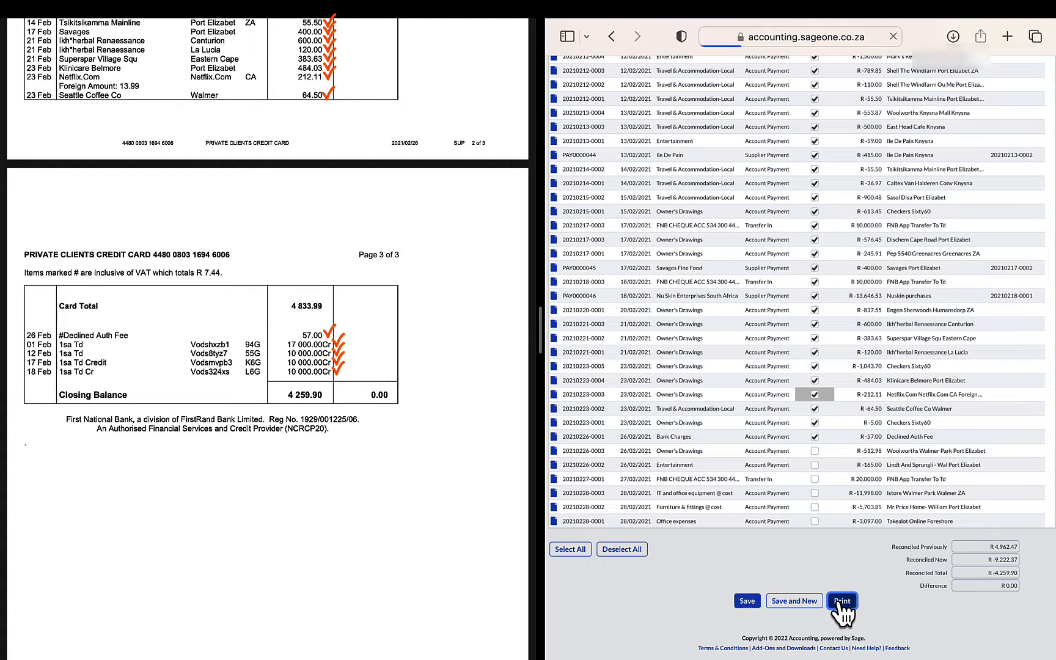
left_click(841, 600)
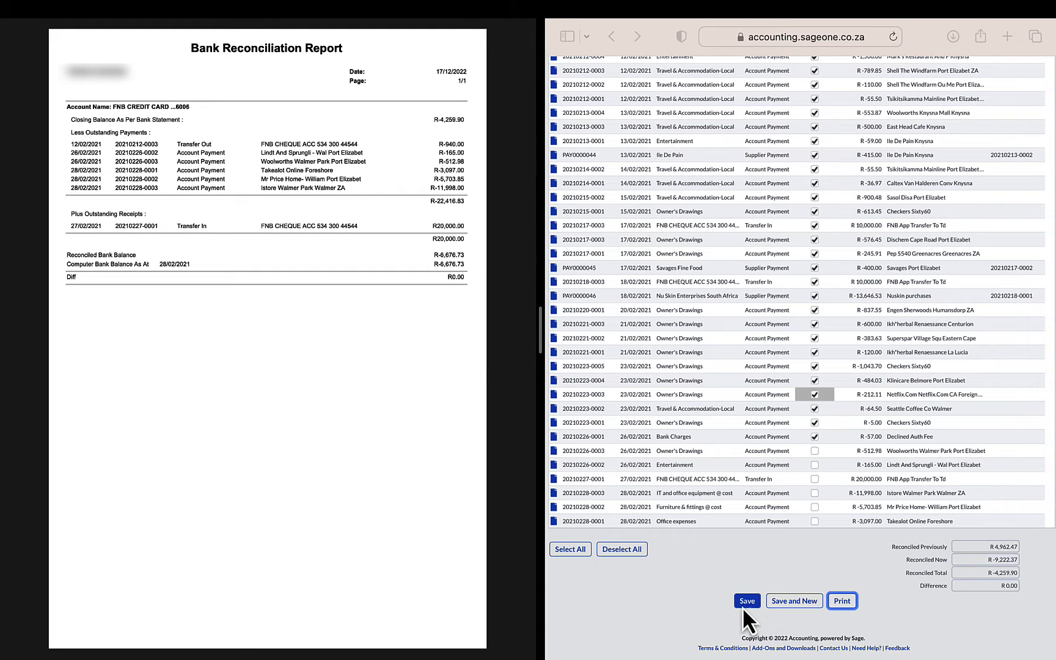
Step: Save the February 2021 credit card reconciliation
left_click(746, 601)
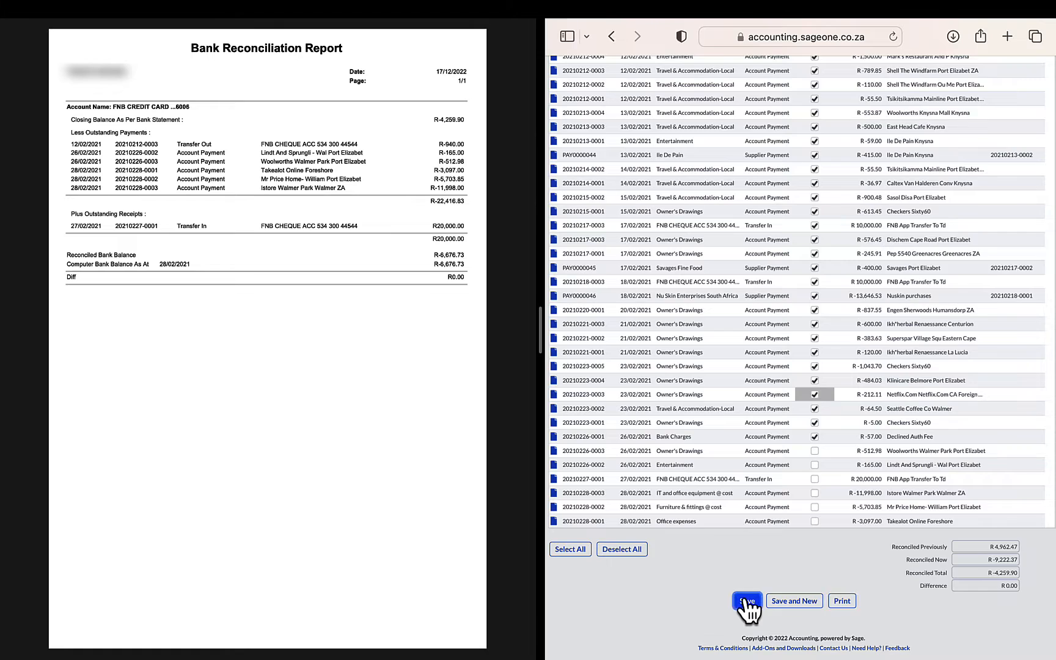
left_click(746, 601)
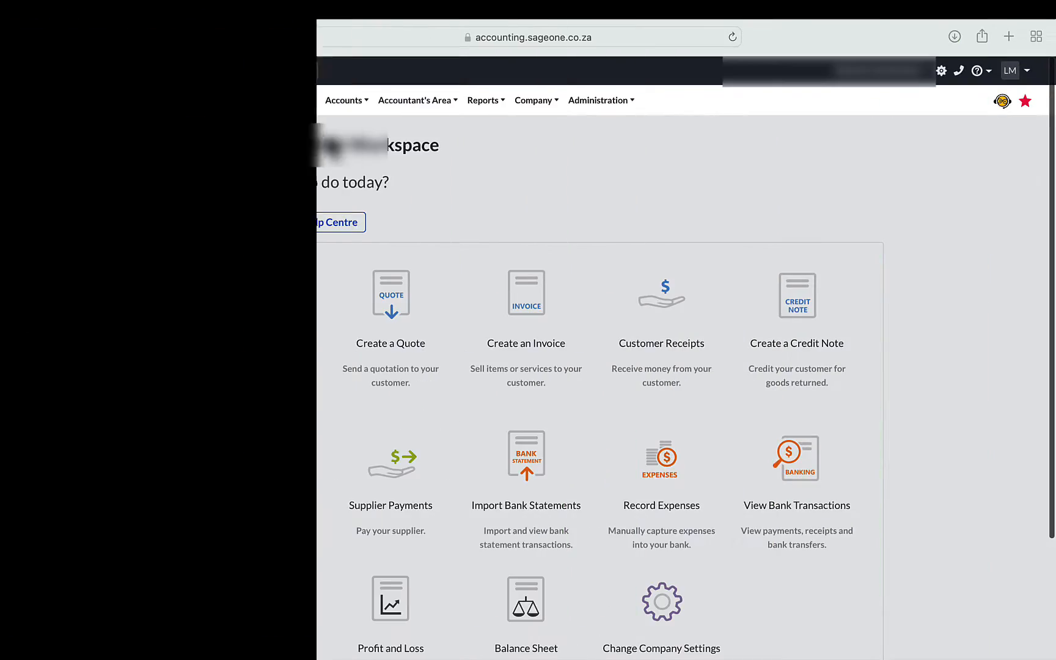
Step: Reopen Reconcile Banks and Credit Cards and review the December 2020 credit card transactions
left_click(293, 99)
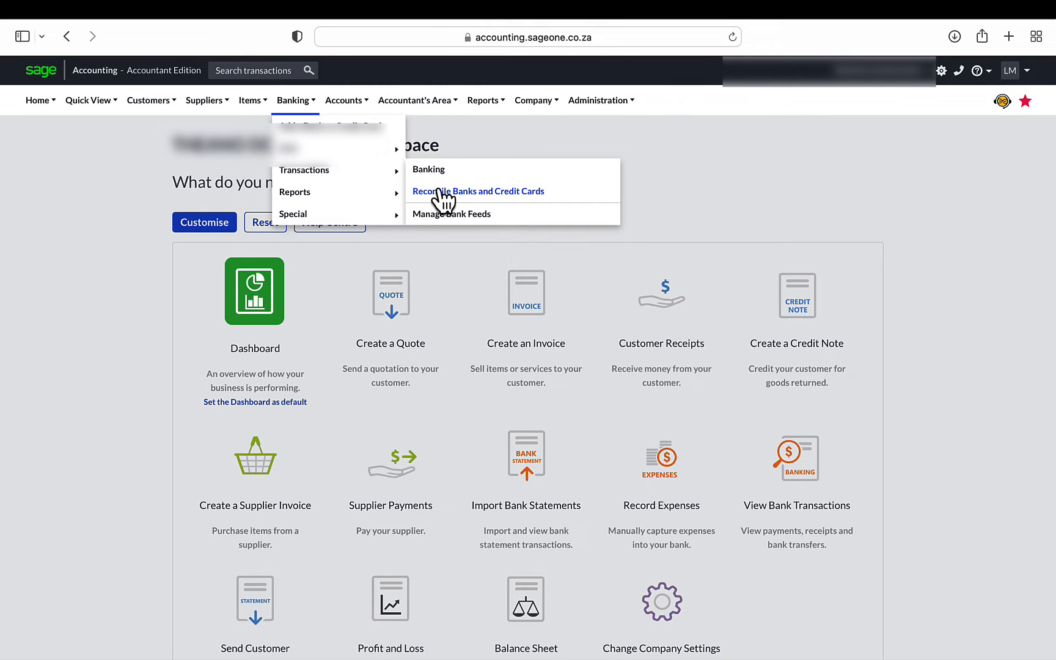
left_click(477, 191)
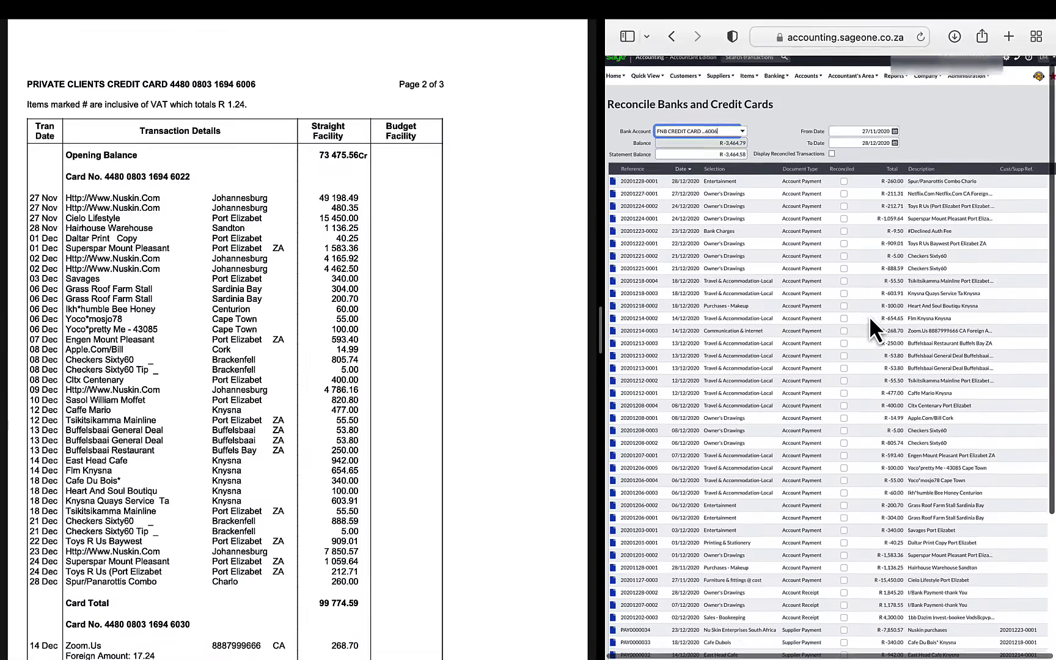
scroll("down", 3)
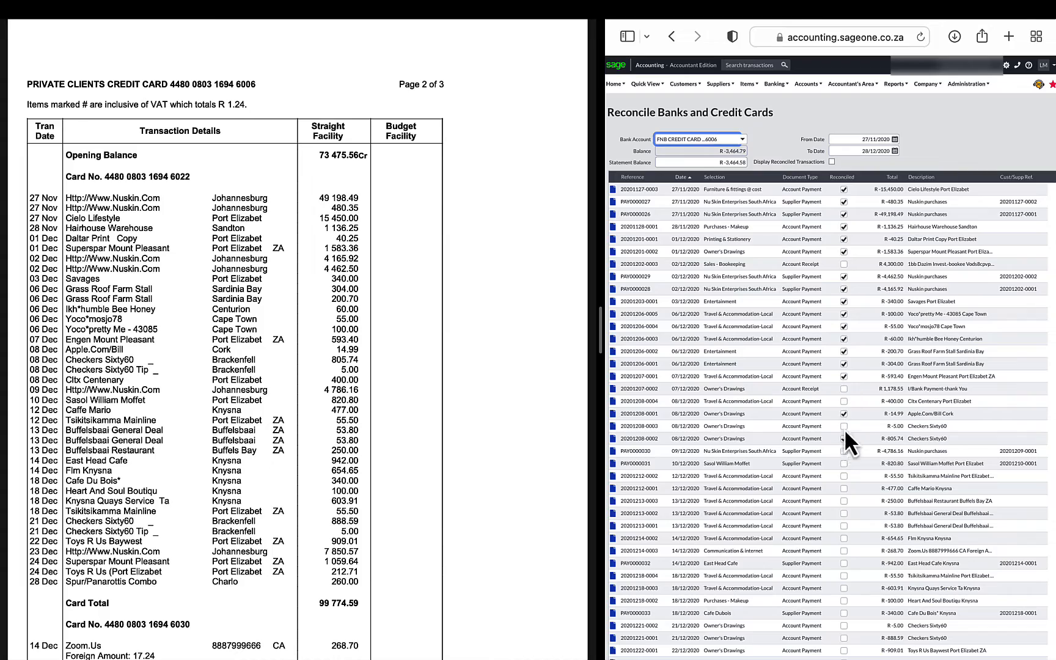
scroll("down", 3)
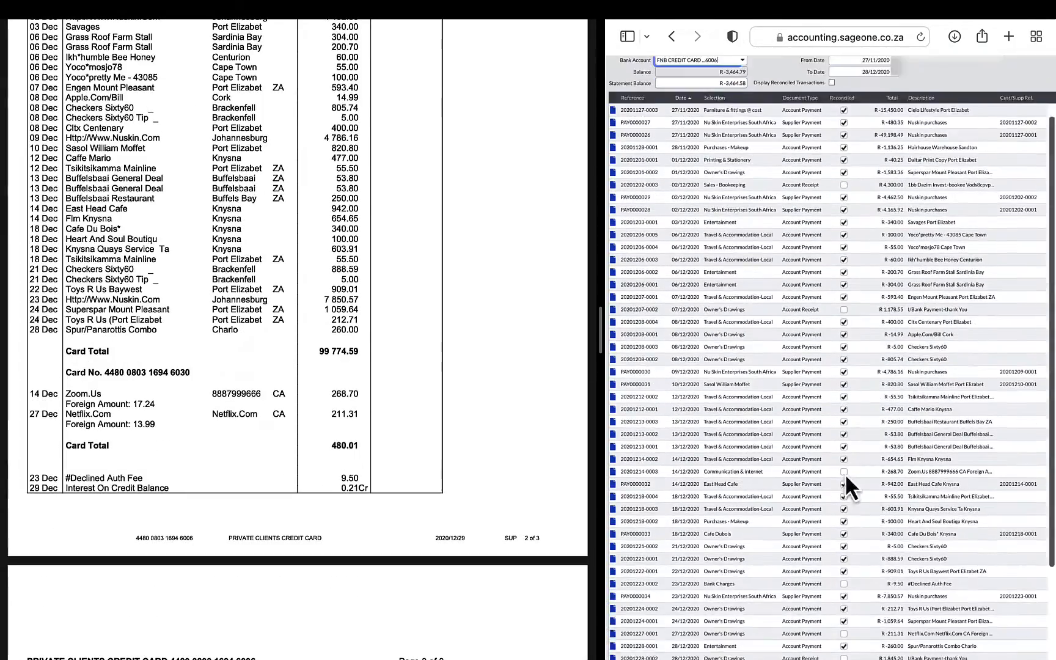
scroll("down", 3)
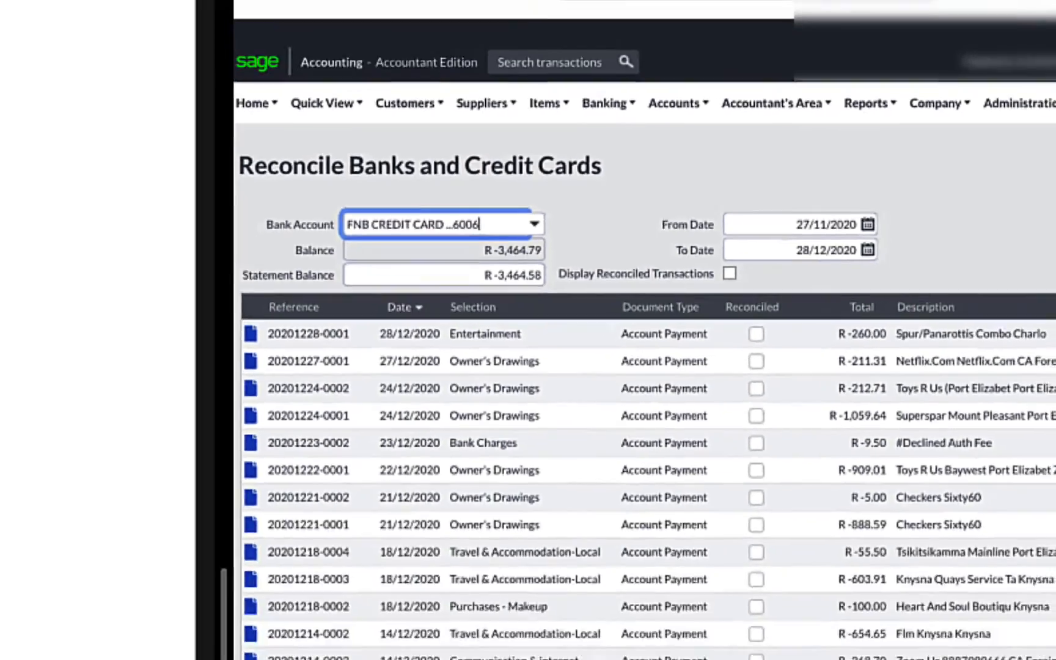
Step: Save and New, then start a reconciliation from 27/11/2020 on FNB CREDIT CARD ...6006
left_click(826, 607)
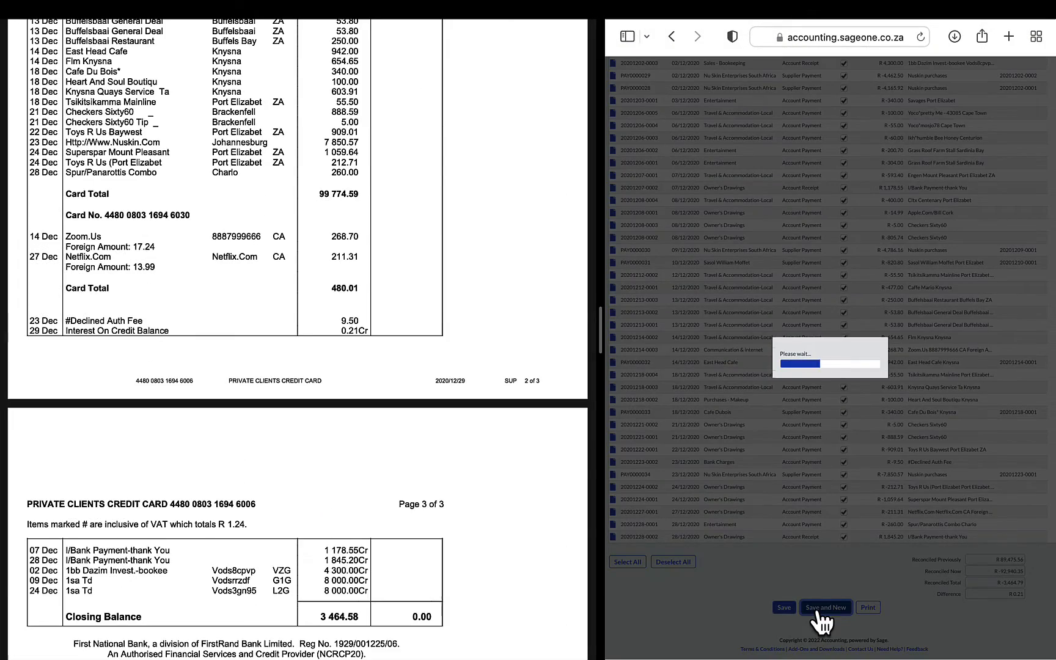
left_click(825, 607)
type("27/")
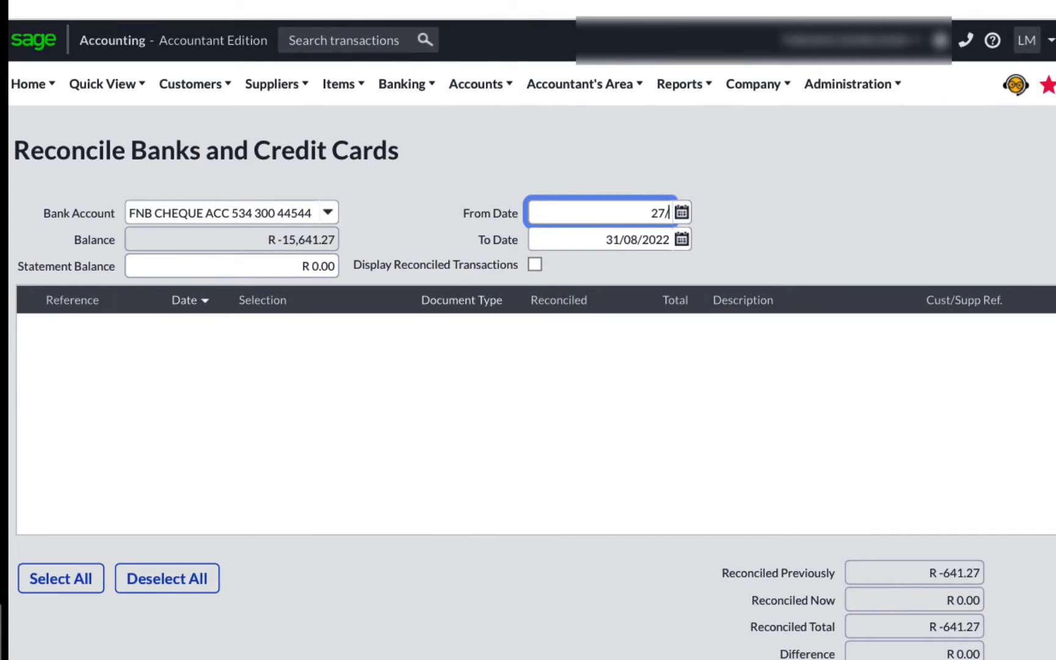
type("11/2020")
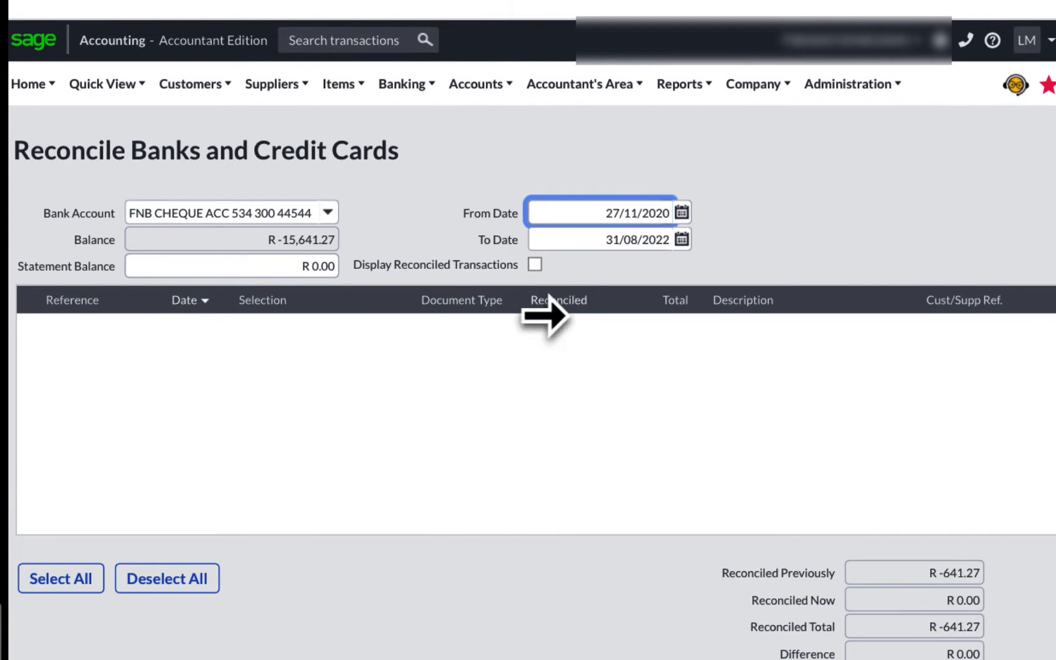
left_click(328, 212)
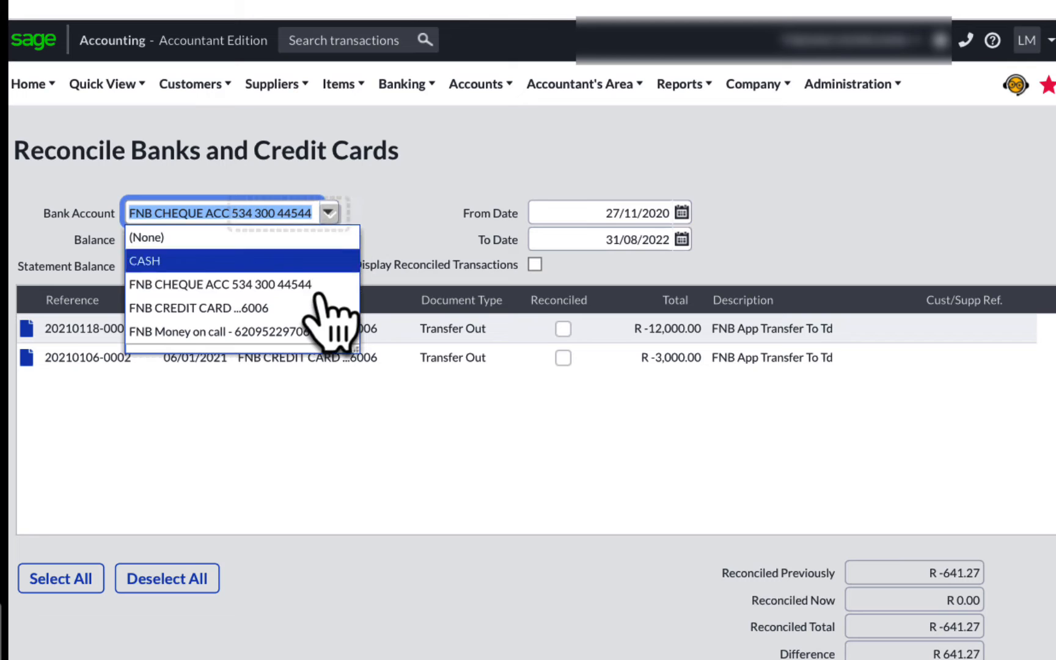
left_click(200, 309)
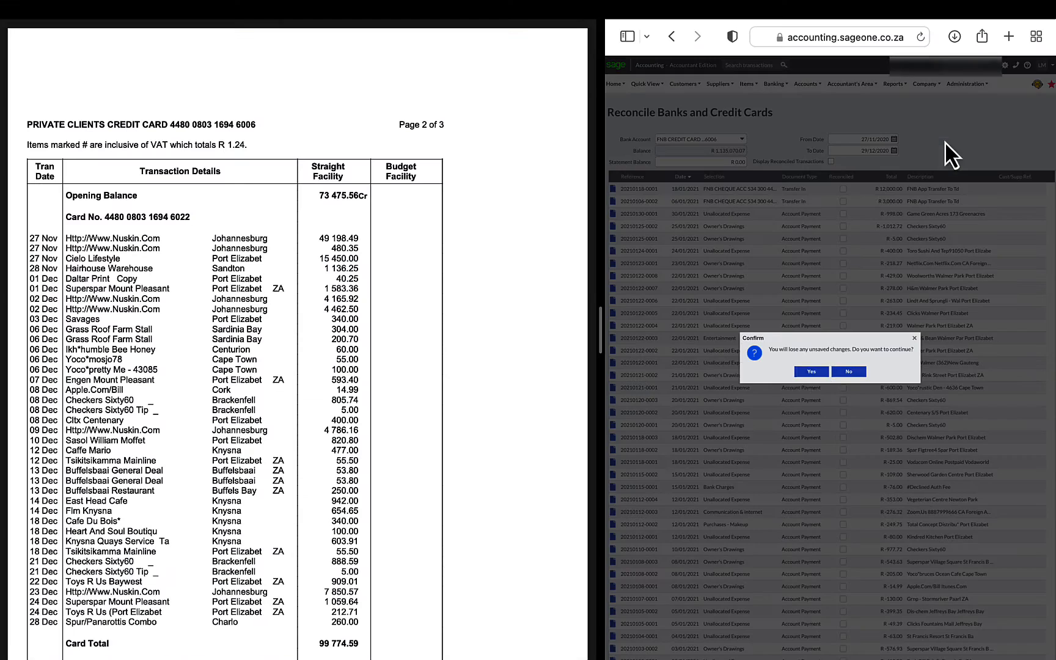
Step: Confirm the prompt, tick the R 0.21 Interest On Credit Balance and correct the statement balance to R -3,464.58
left_click(812, 371)
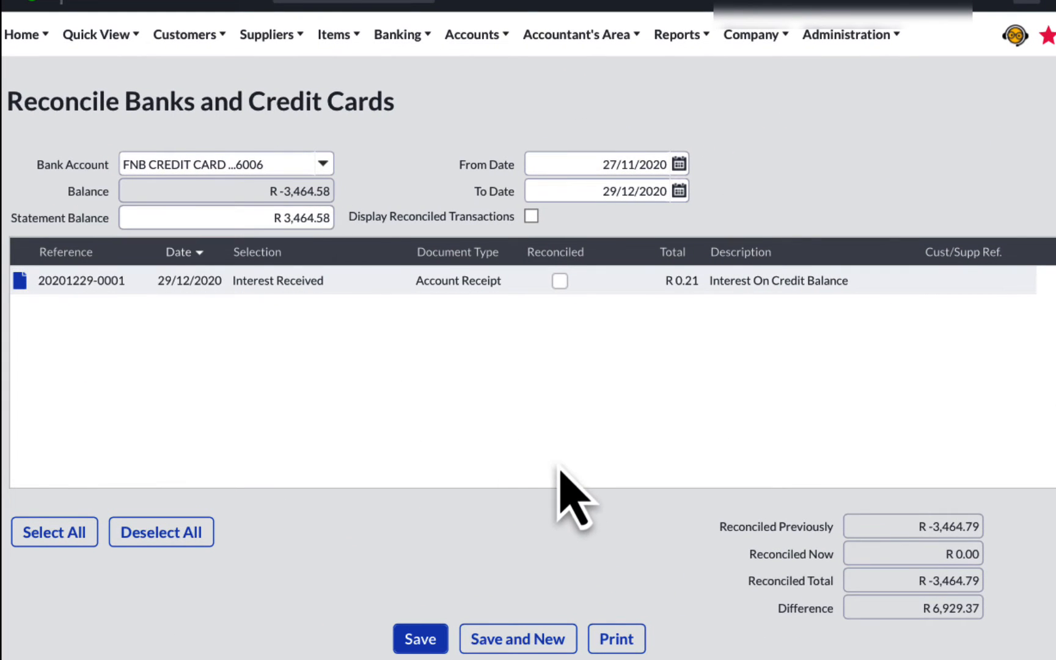
mouse_move(561, 281)
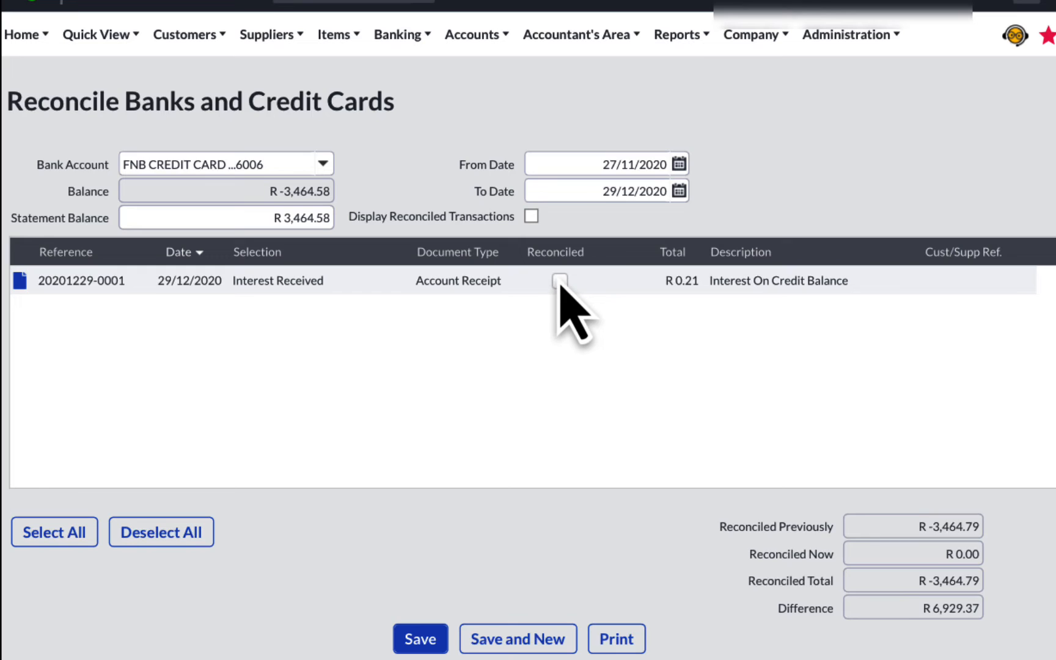
left_click(560, 281)
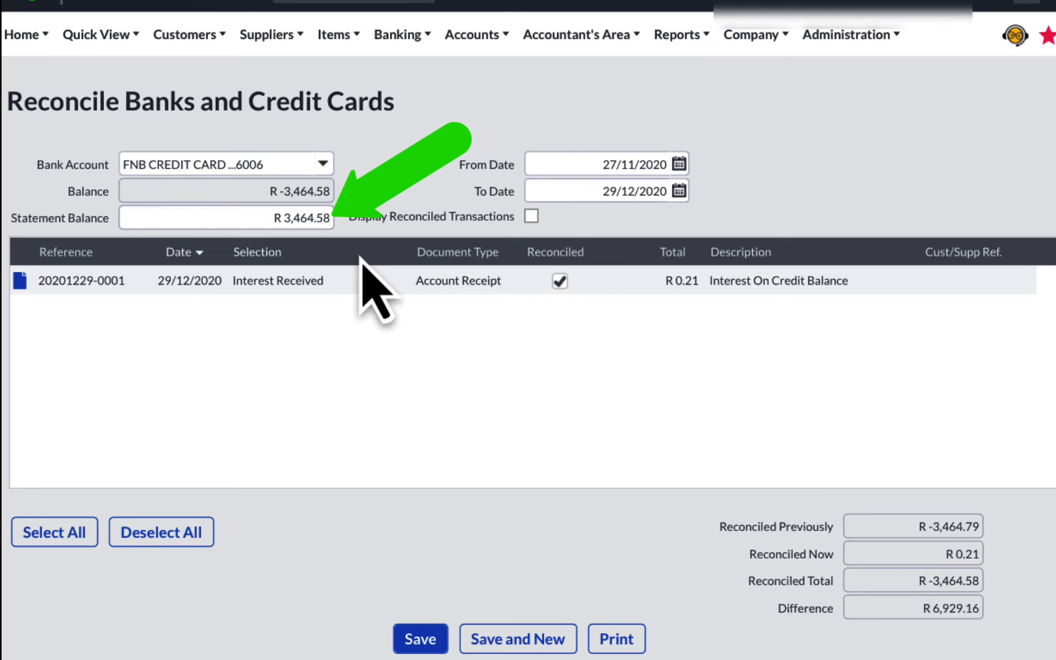
left_click(226, 218)
type("-")
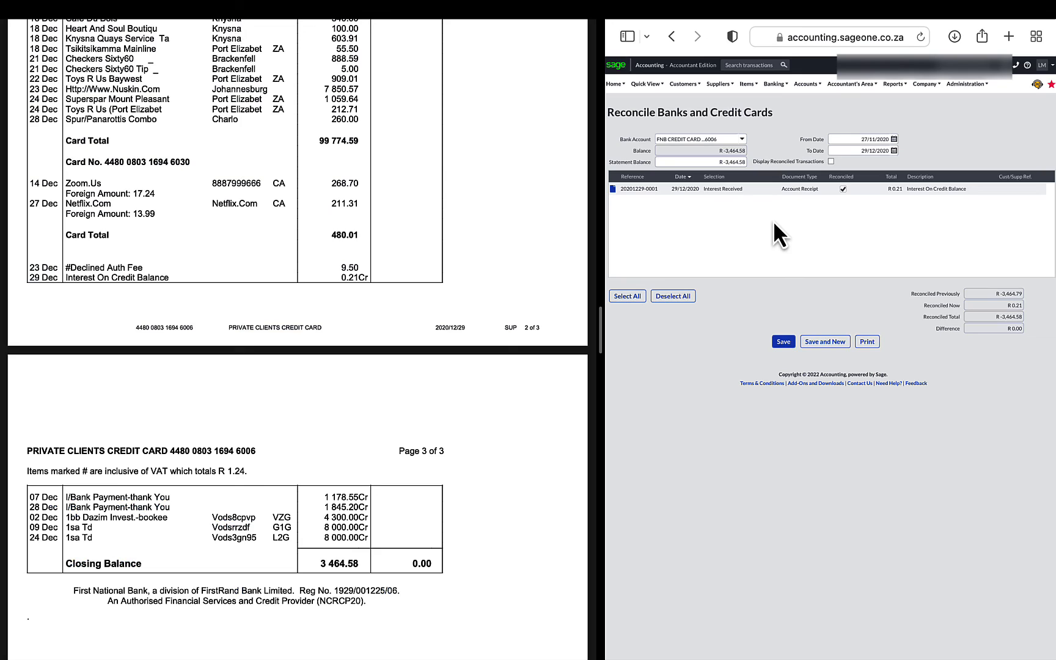
mouse_move(868, 342)
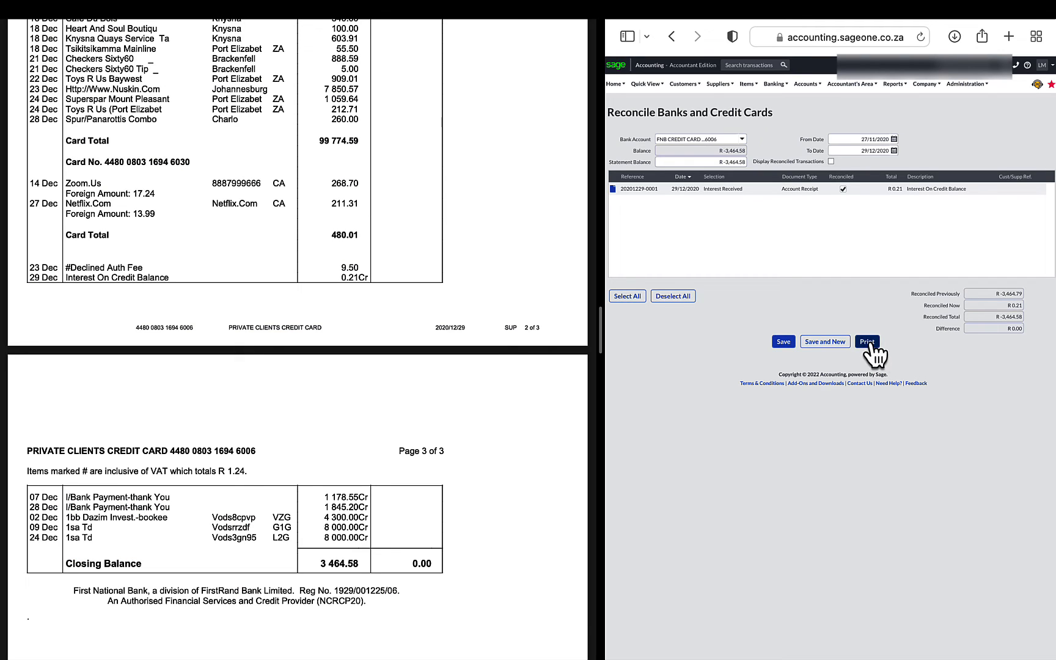
Step: Print the Bank Reconciliation Report for the credit card as at 29/12/2020
left_click(868, 342)
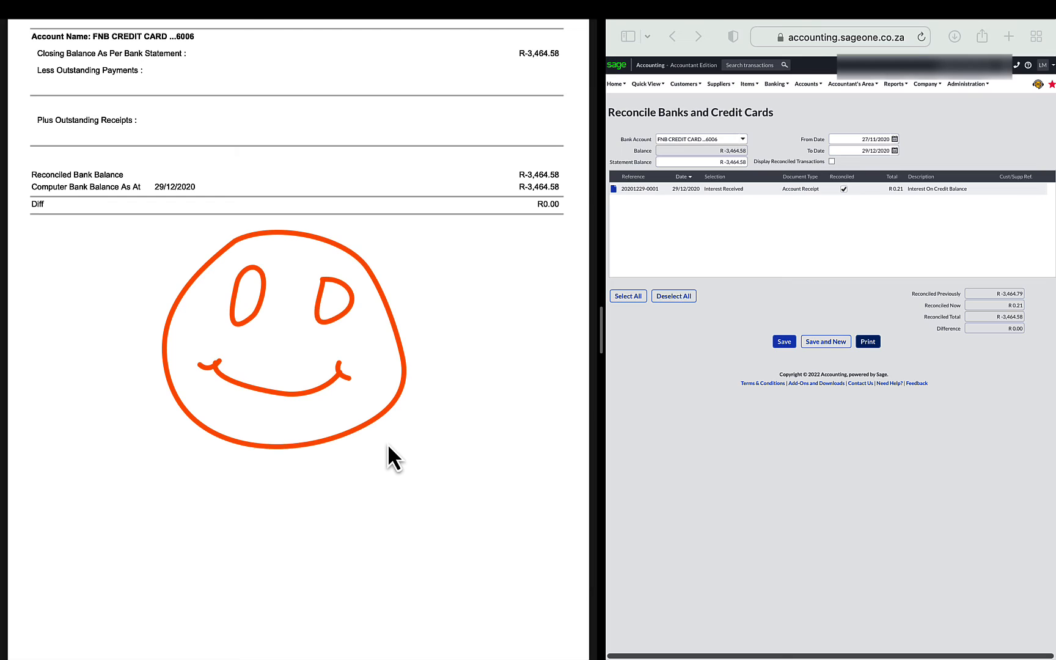
mouse_move(795, 77)
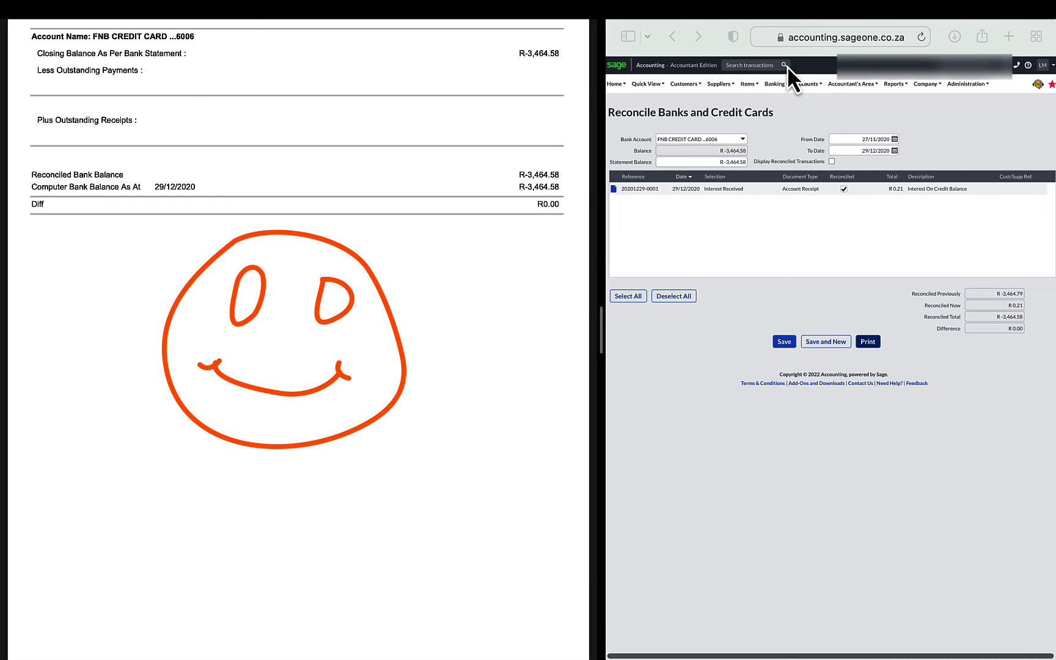